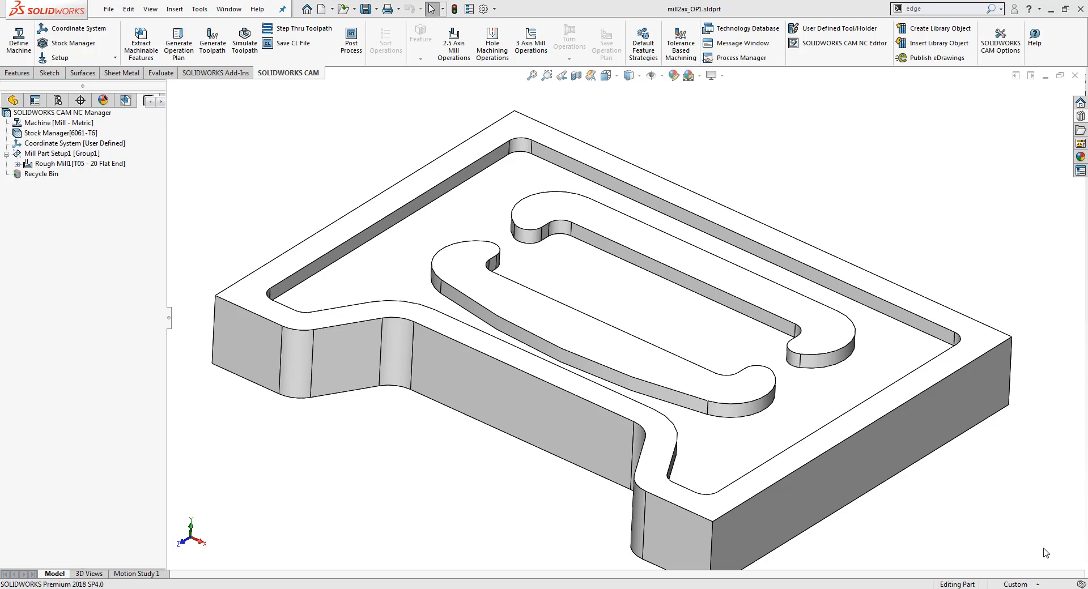
mouse_move(1047, 543)
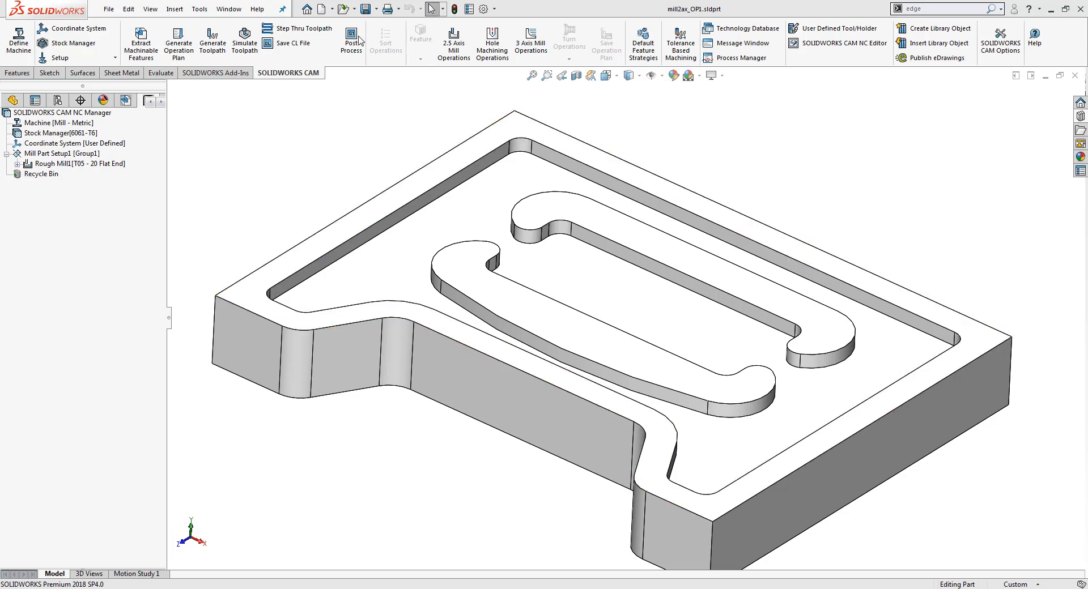
- Simulate the existing 20 mm rough mill toolpath and play it through to the end
left_click(245, 42)
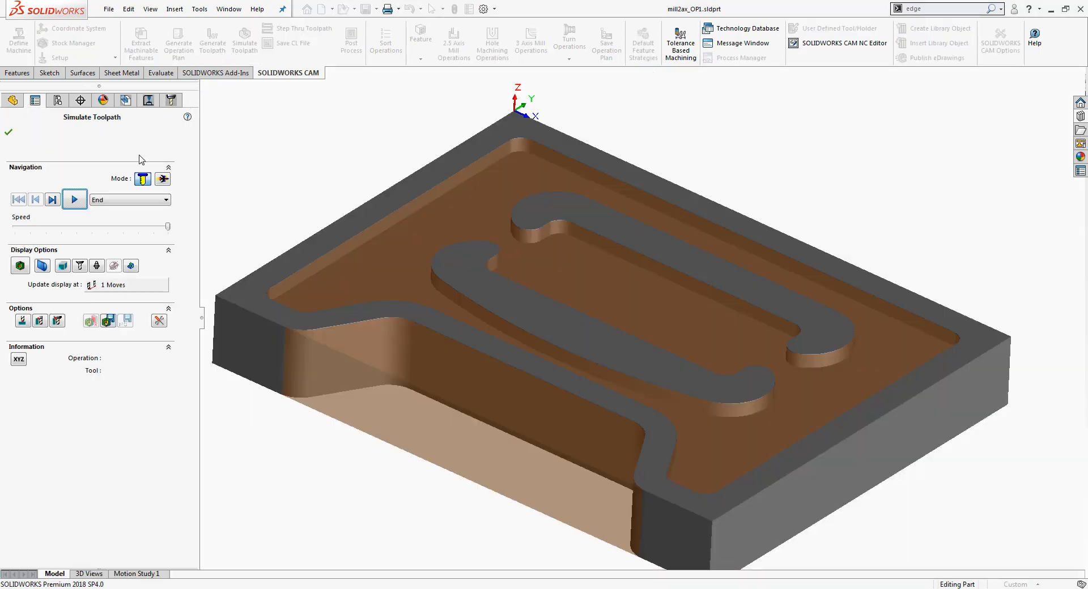
left_click(75, 199)
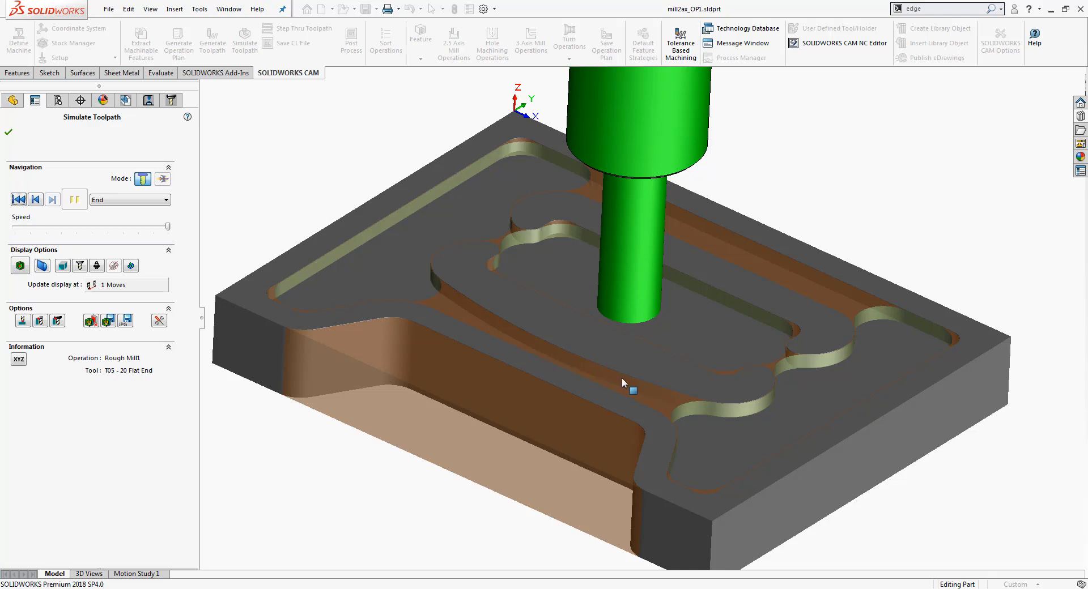
mouse_move(553, 357)
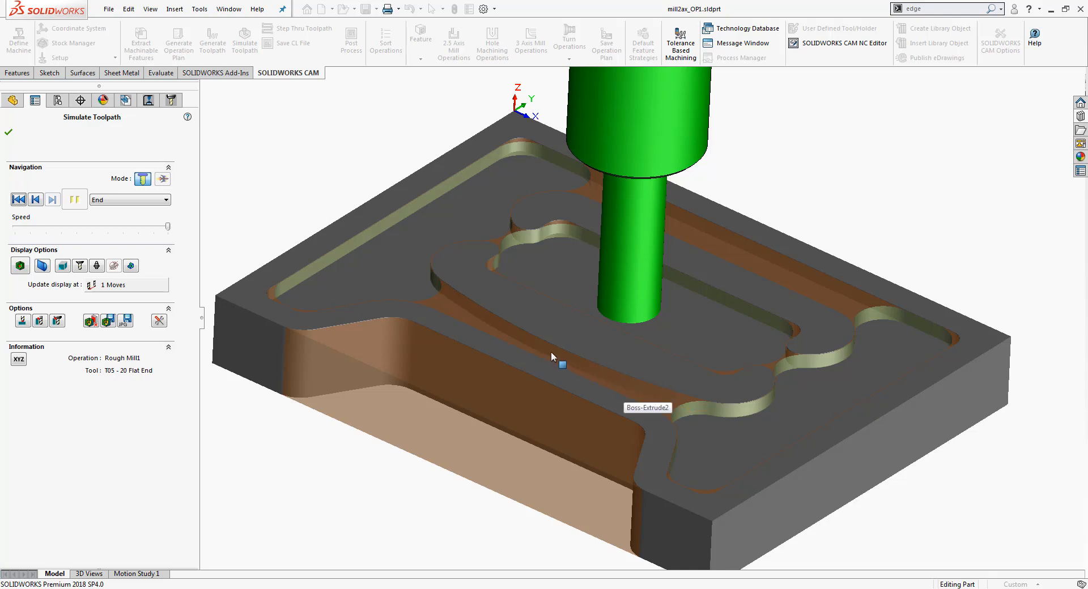
mouse_move(645, 211)
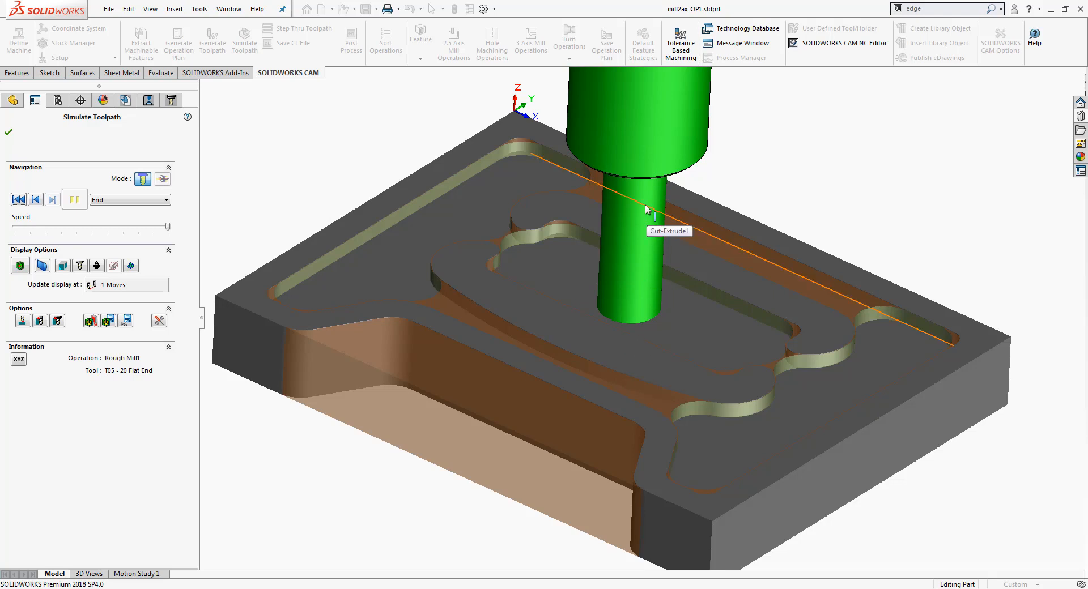
mouse_move(639, 220)
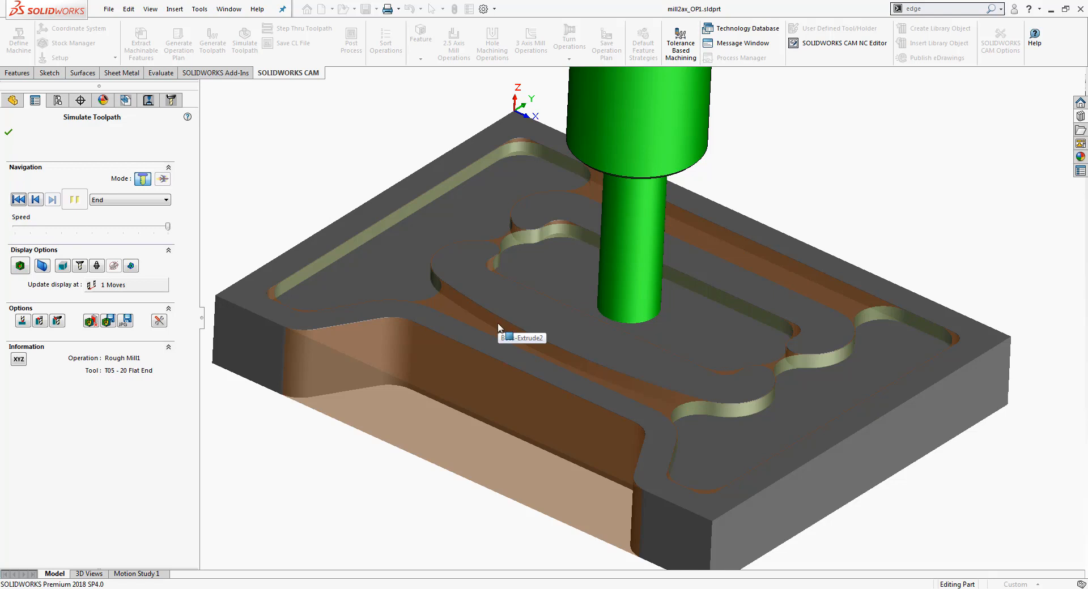
mouse_move(664, 235)
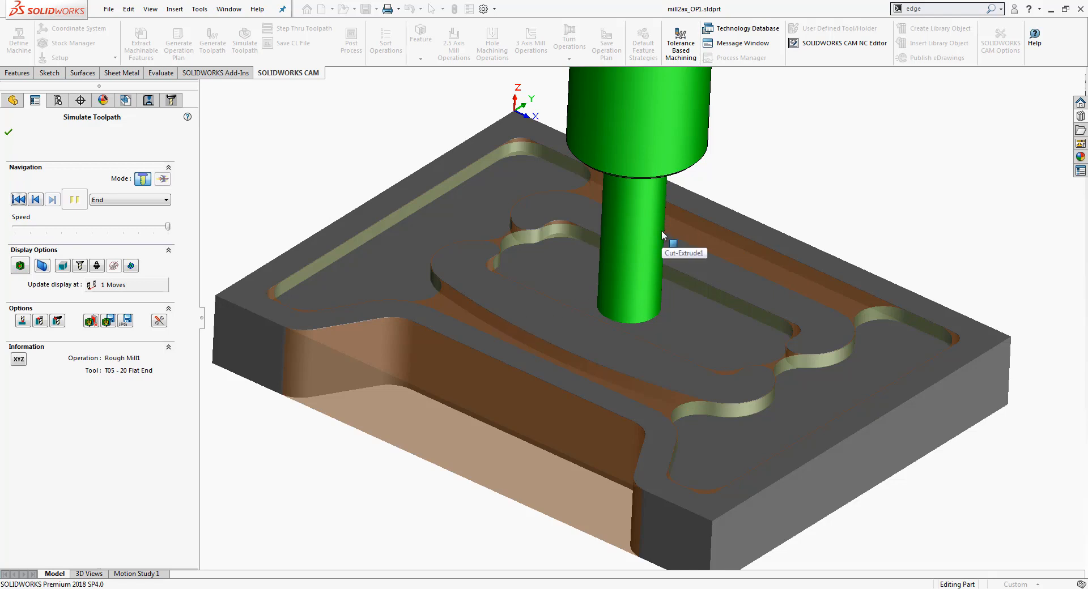
mouse_move(617, 213)
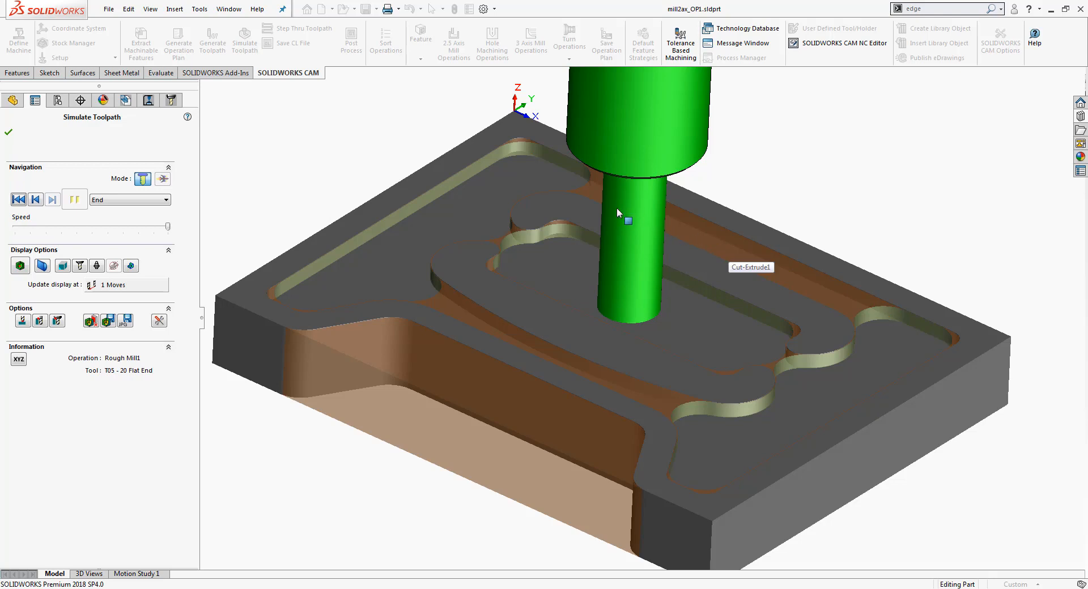
mouse_move(298, 300)
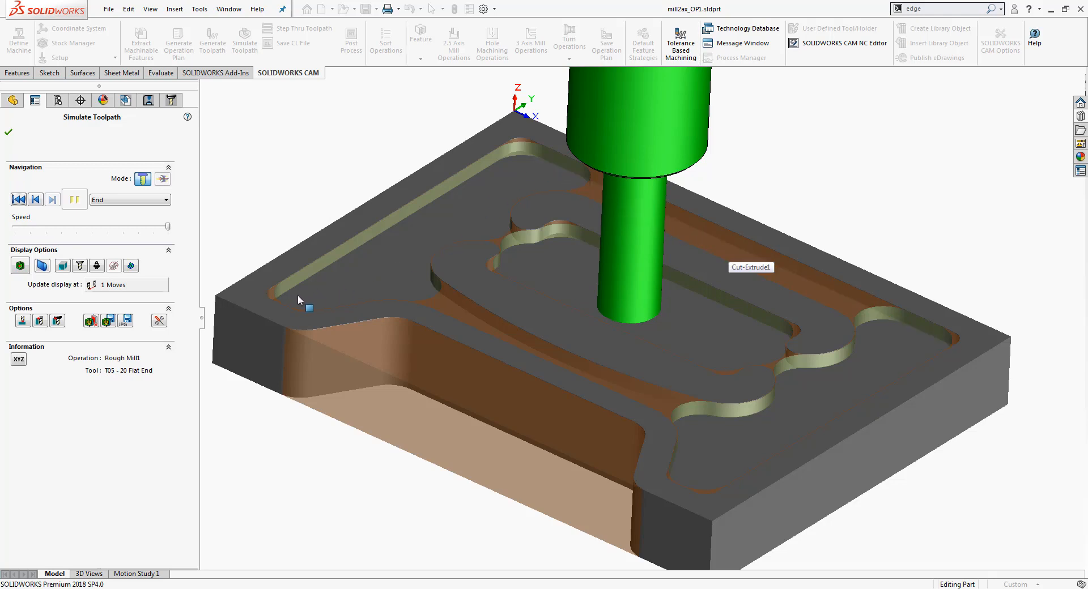
mouse_move(308, 307)
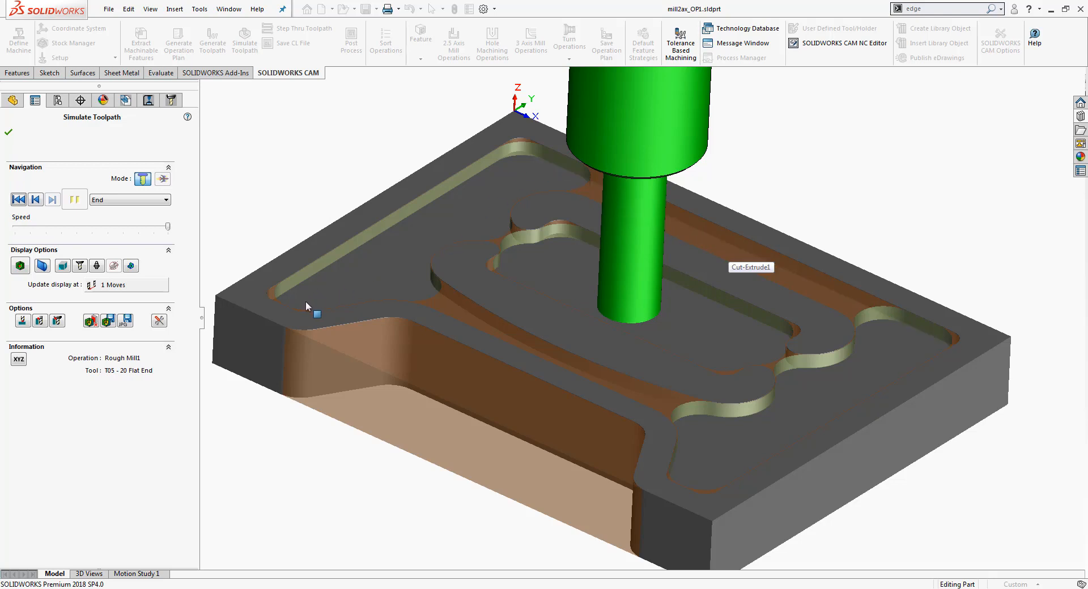
mouse_move(308, 298)
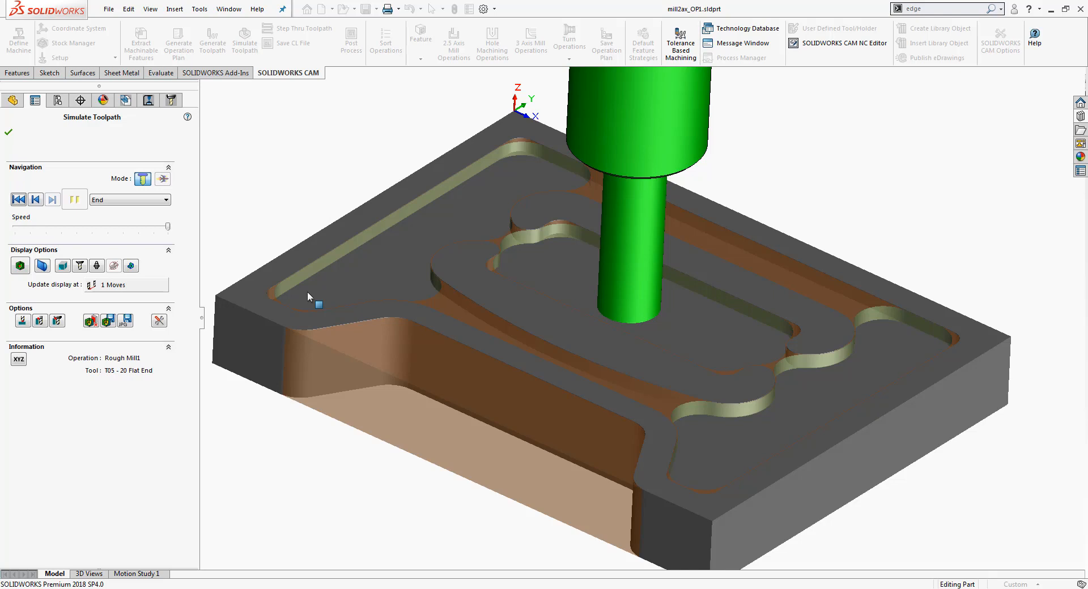
mouse_move(305, 331)
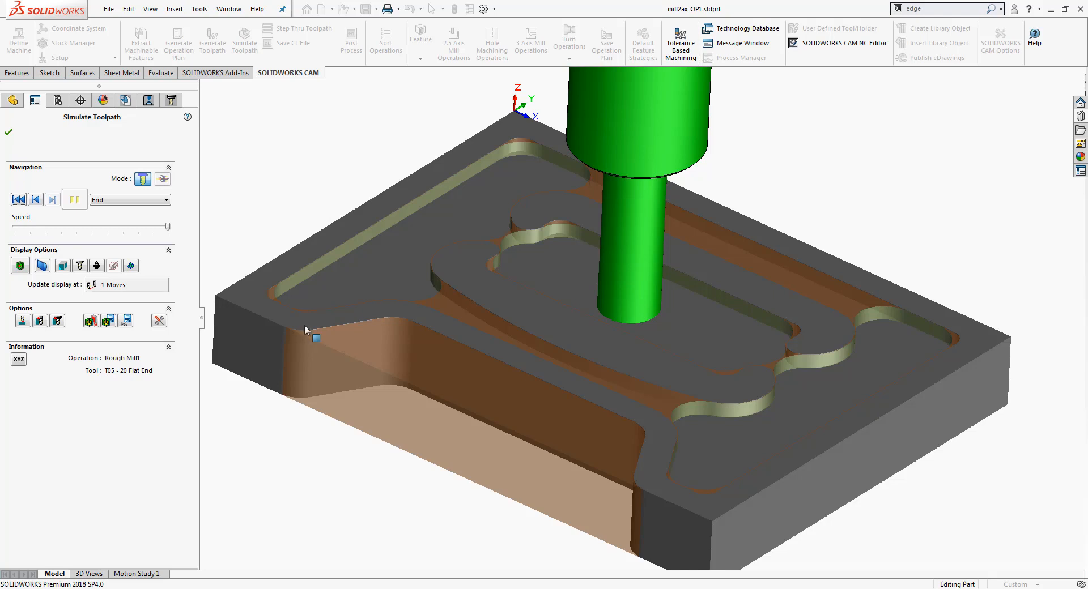
- Exit the simulation, return to the operations tree and bring up Mill Part Setup1's actions
left_click(8, 133)
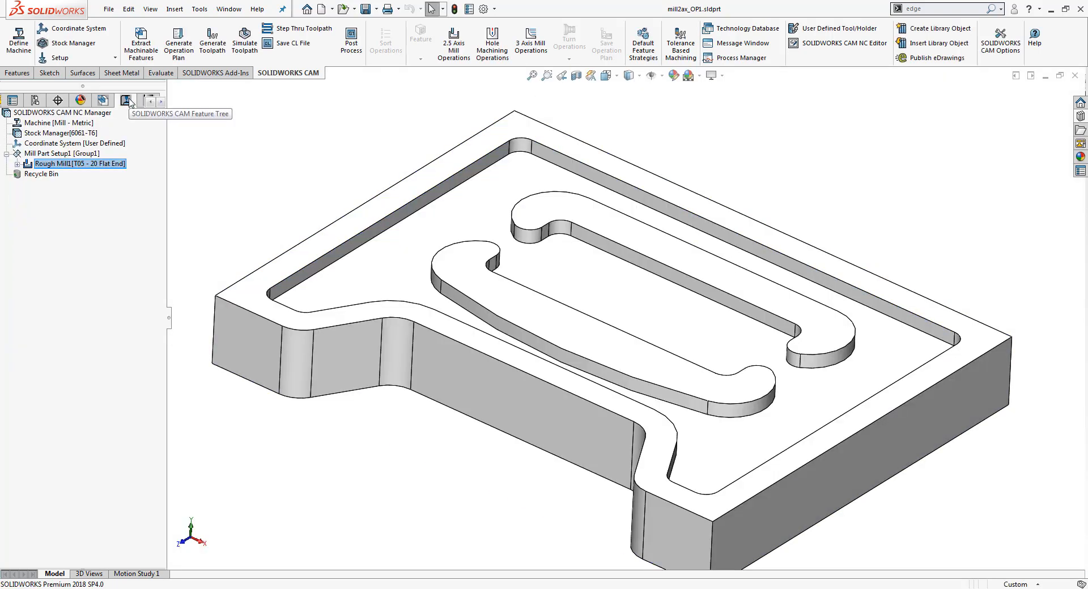
left_click(78, 163)
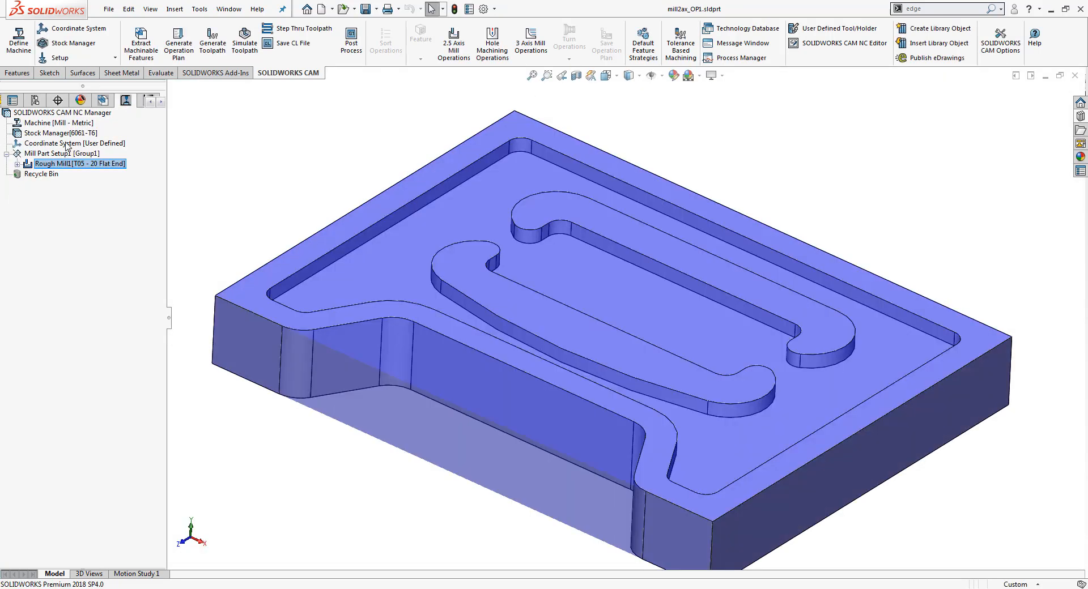
right_click(54, 153)
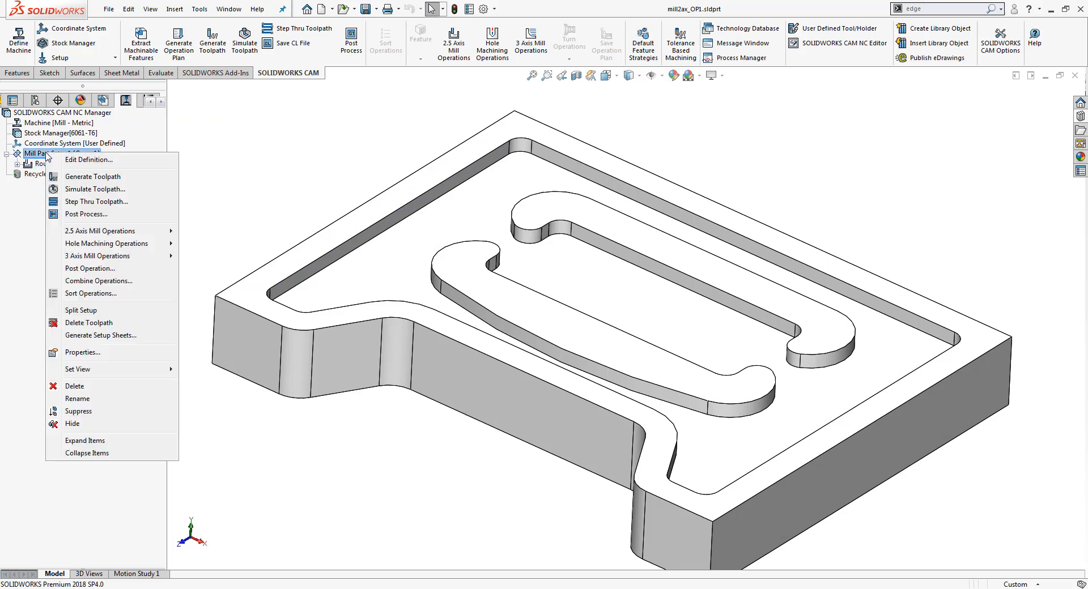
mouse_move(104, 214)
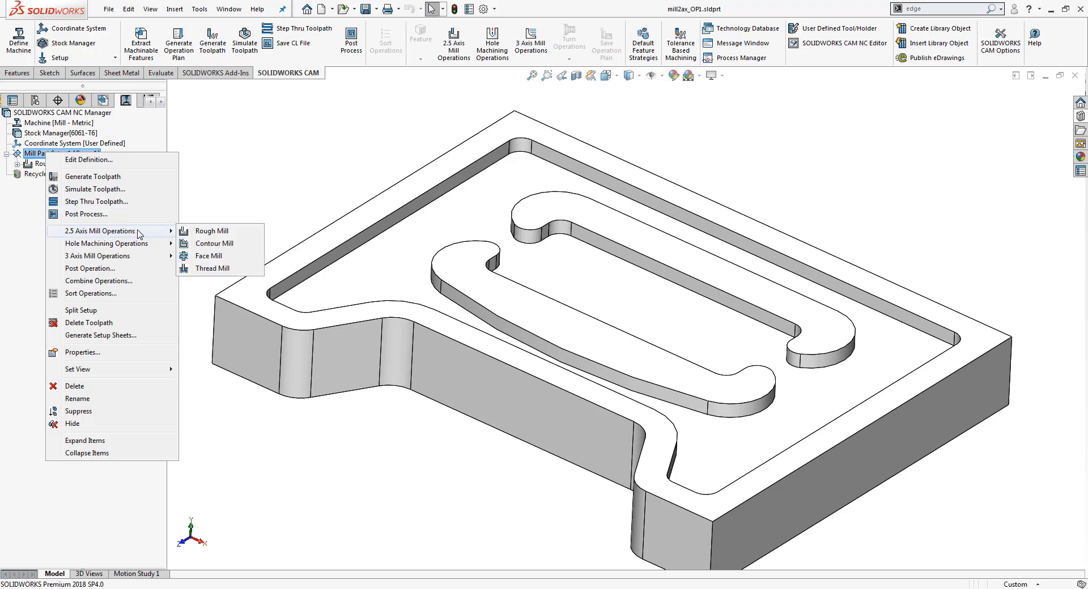
mouse_move(212, 230)
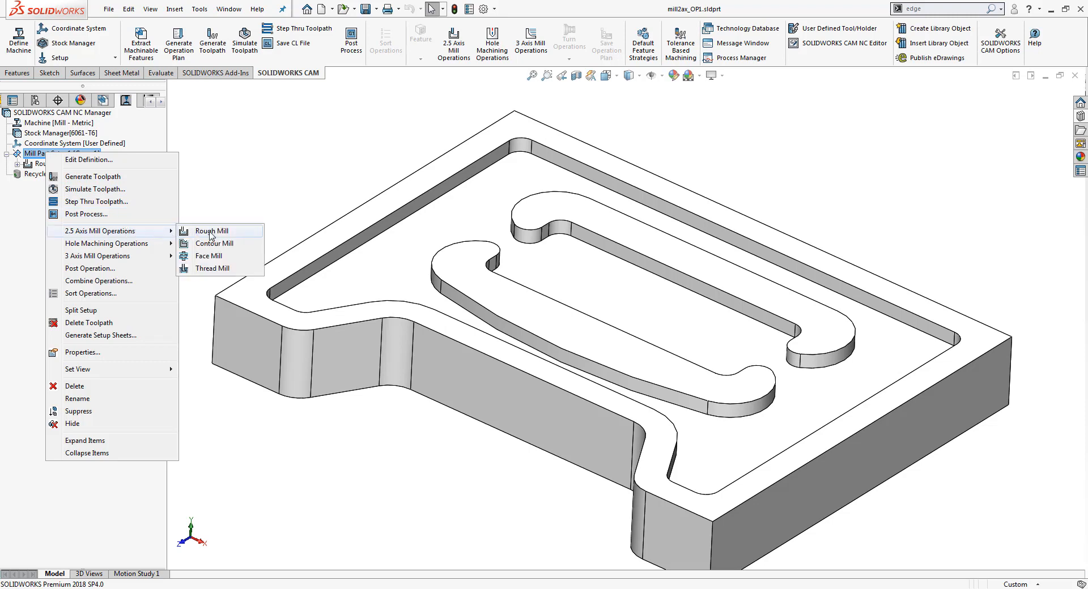
- Start a new Rough Mill operation with Irregular Pocket1 as the feature to rough
left_click(212, 230)
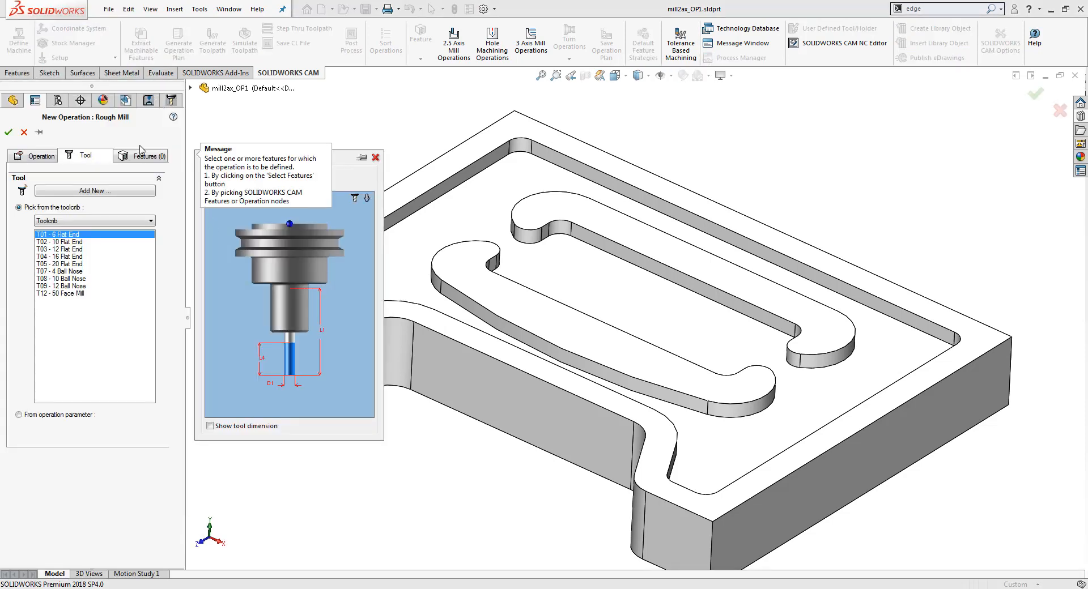
mouse_move(136, 144)
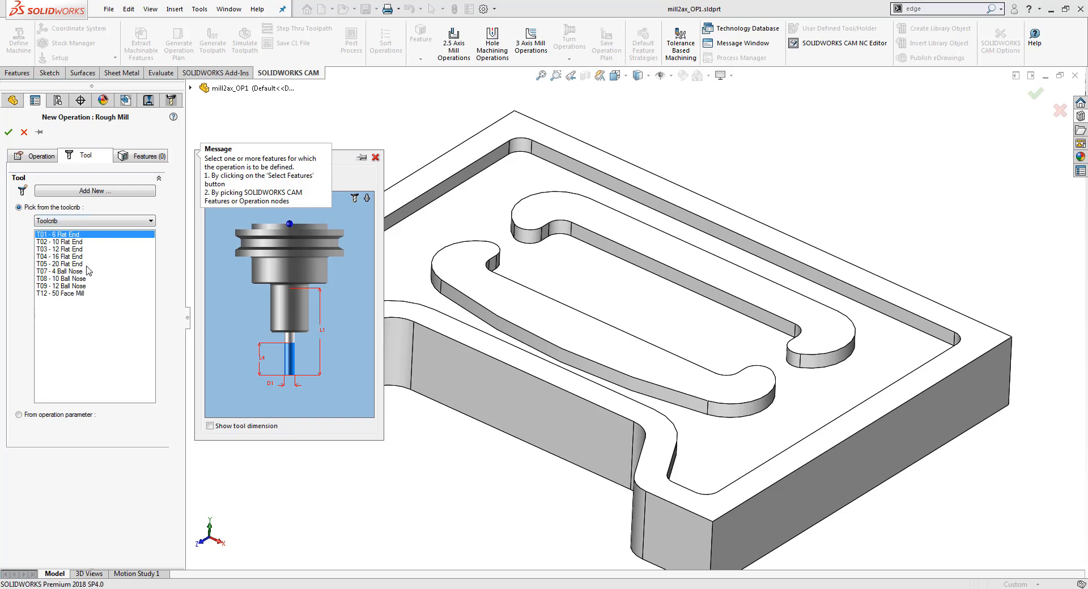
mouse_move(94, 248)
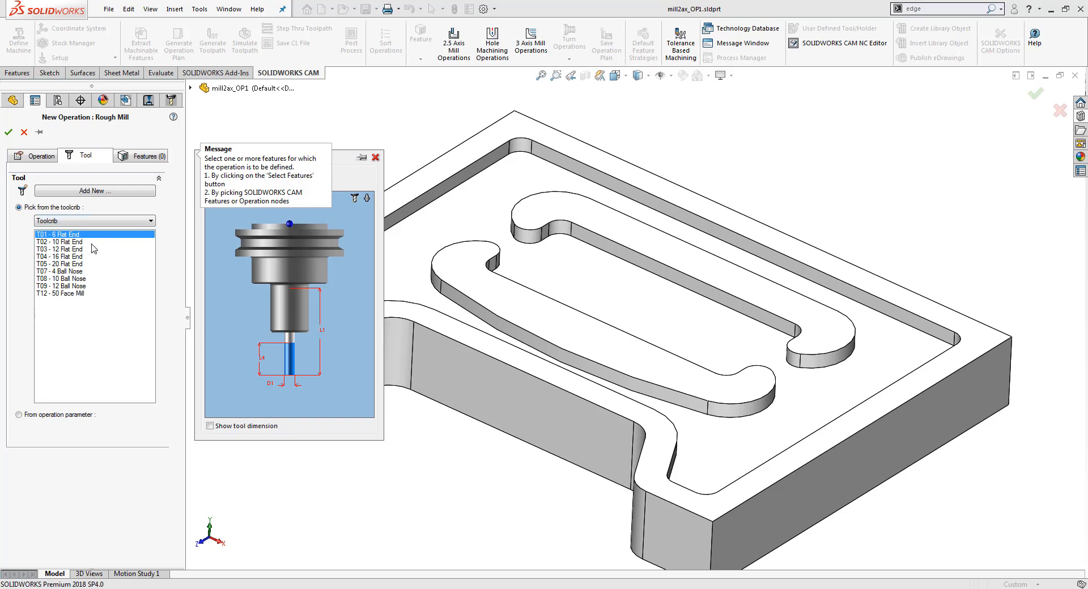
left_click(142, 155)
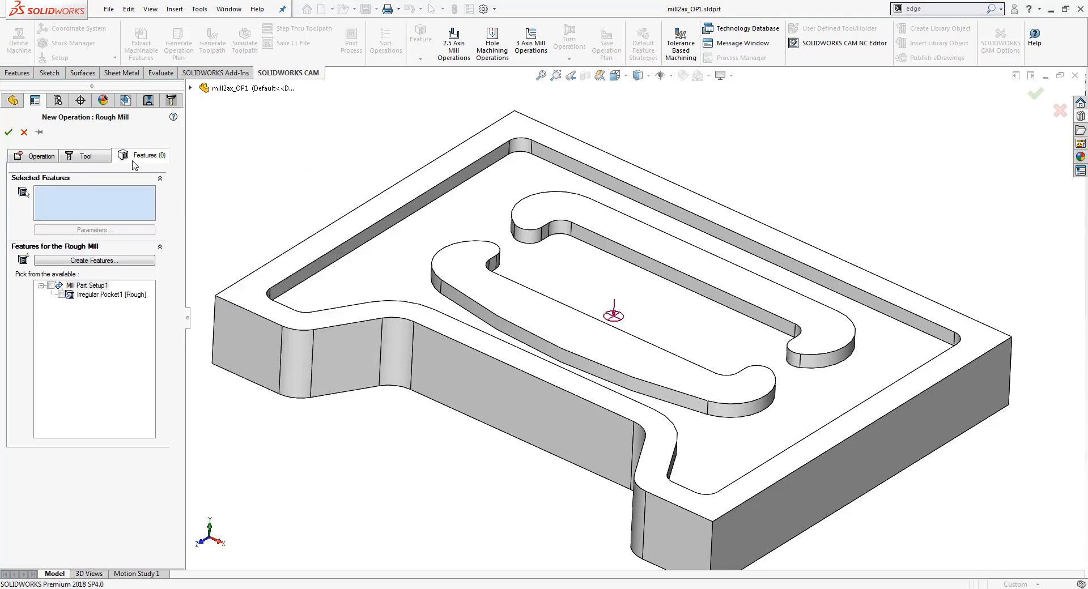
mouse_move(124, 187)
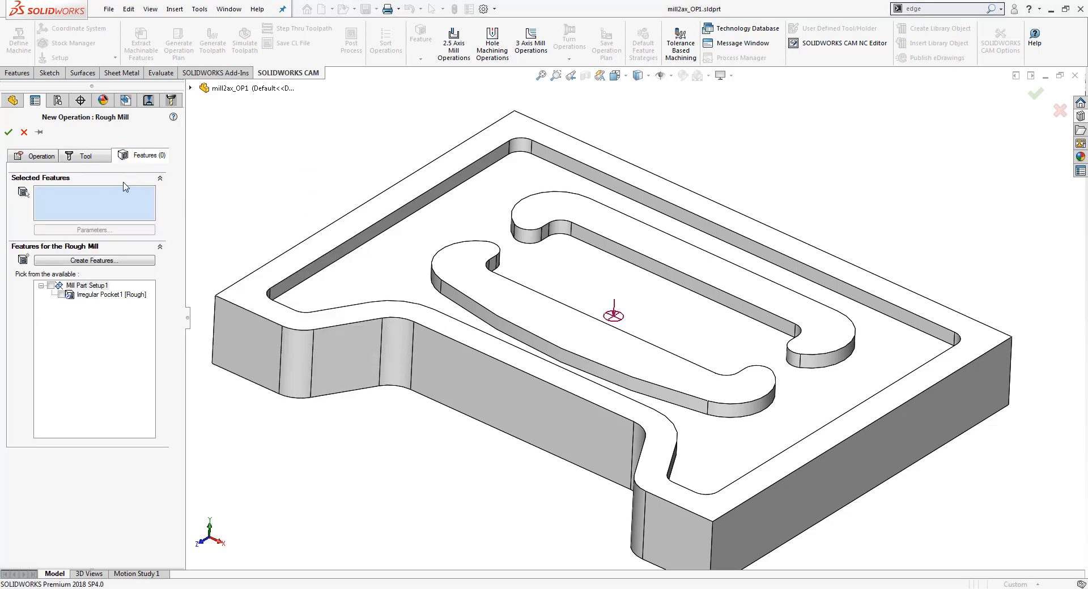
left_click(50, 285)
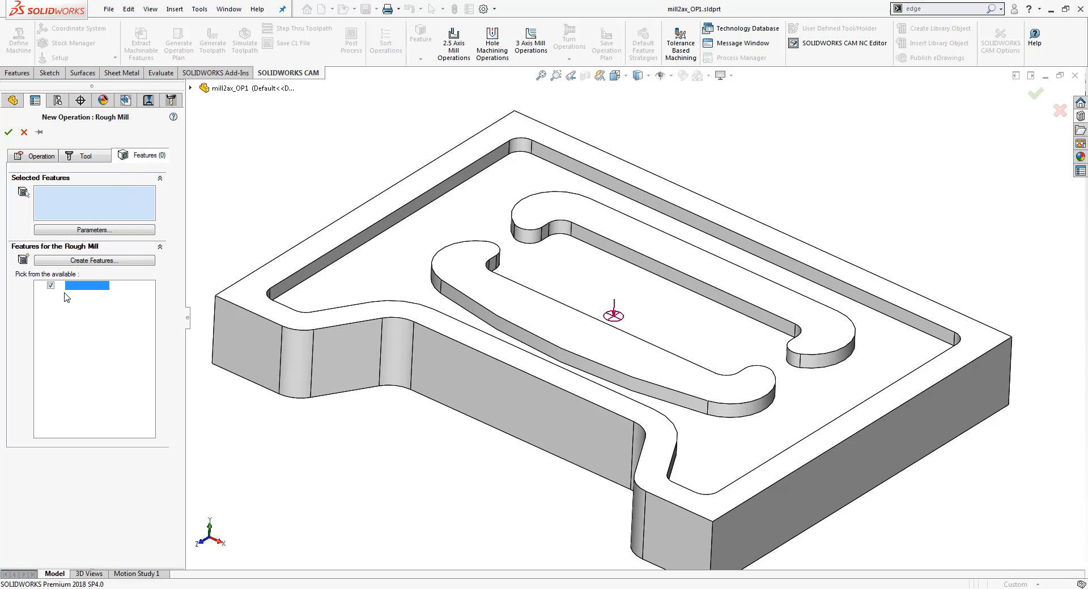
left_click(61, 294)
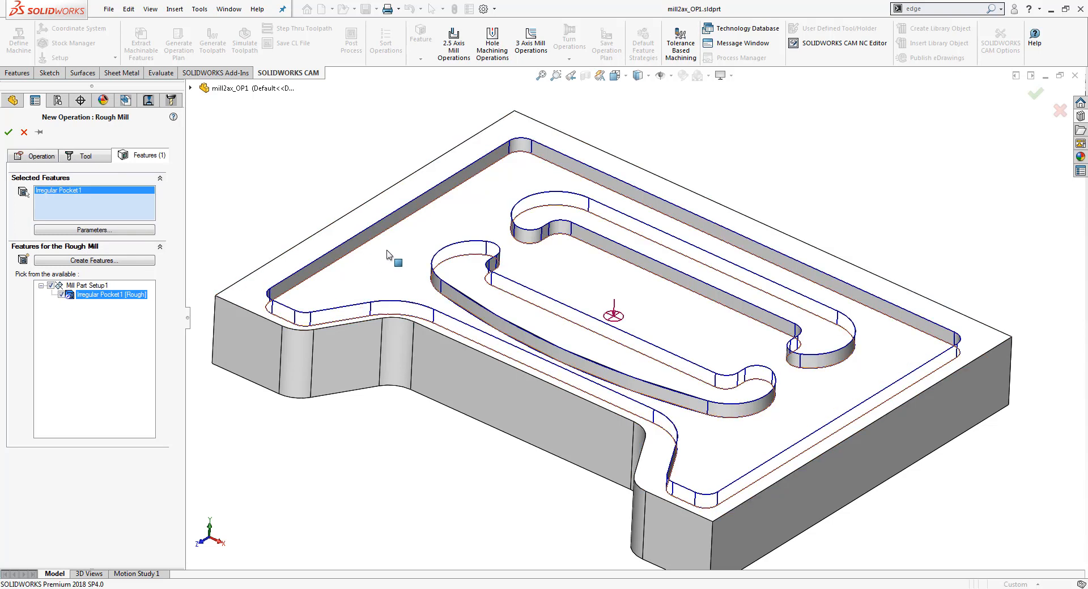
mouse_move(336, 249)
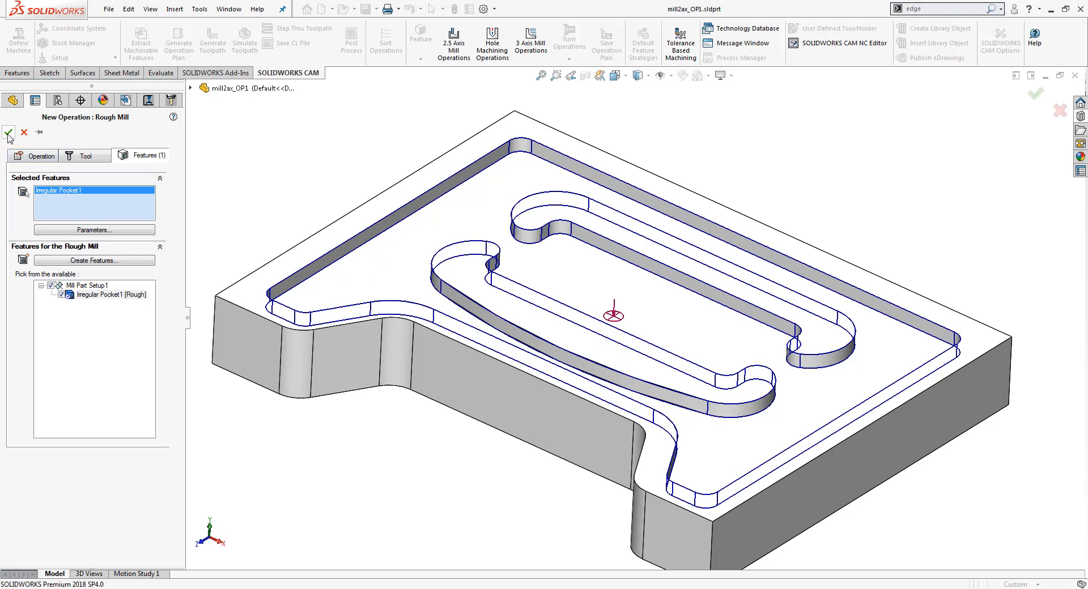
- Accept the new Rough Mill operation and show its tool settings in Operation Parameters
left_click(8, 133)
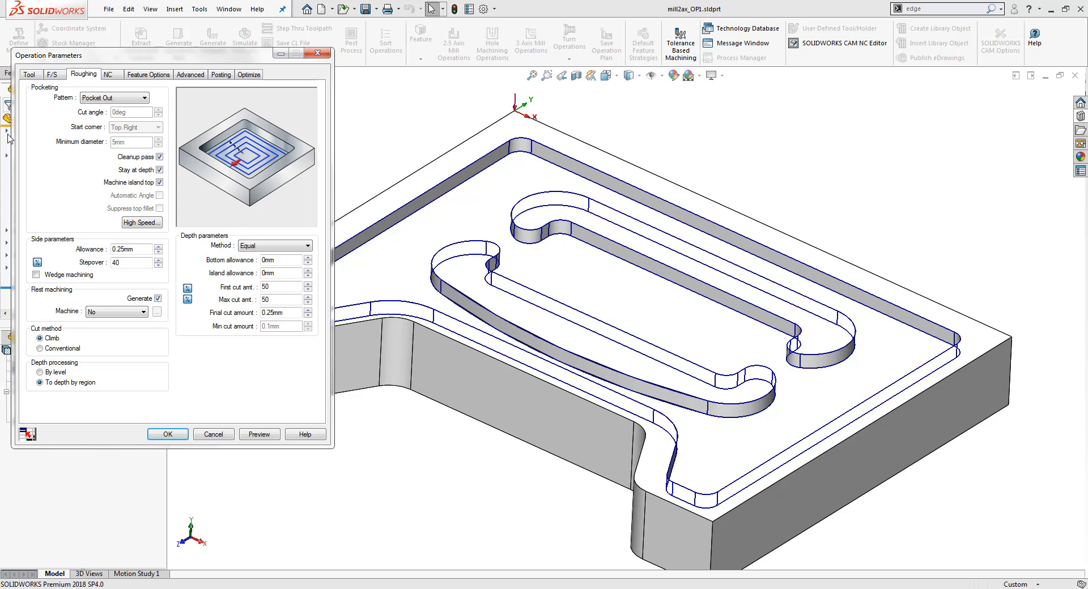
left_click(30, 75)
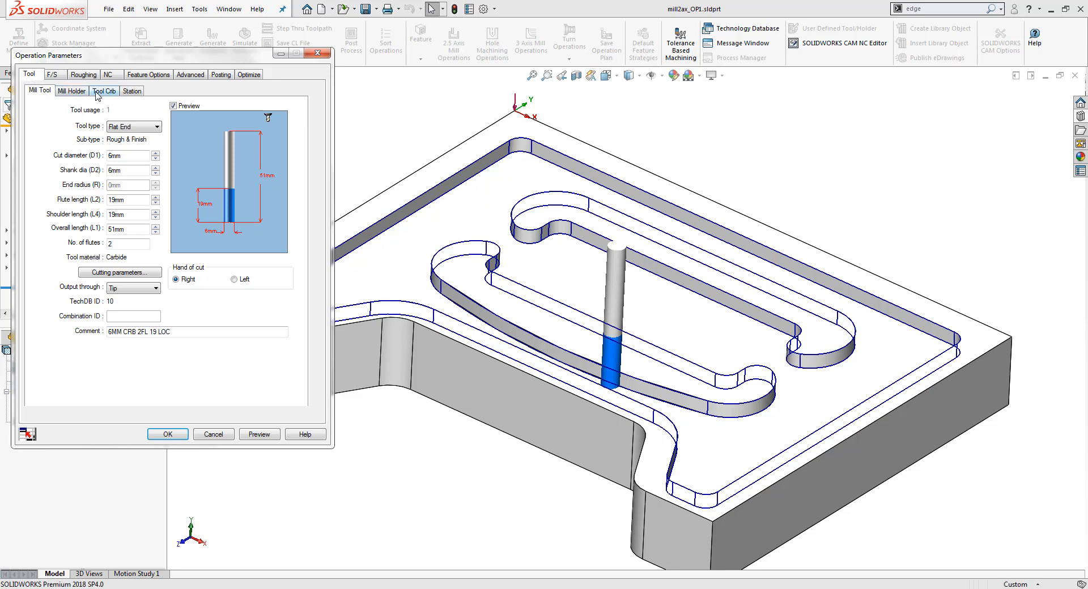
- Assign the 6MM CRB 2FL 19 LOC flat end mill from the tool crib, replacing the holder too
left_click(103, 90)
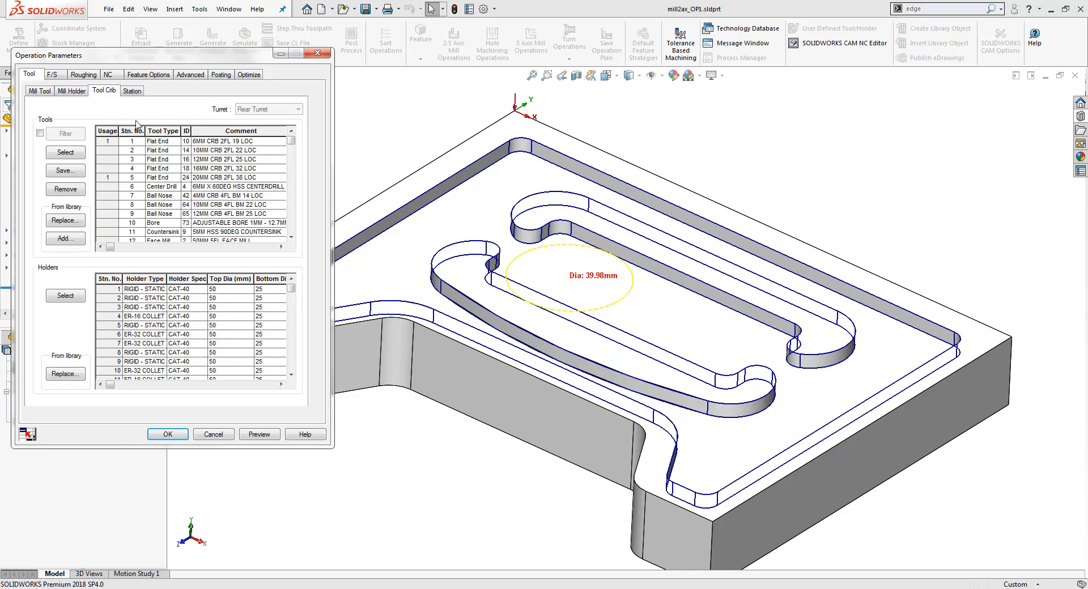
left_click(512, 329)
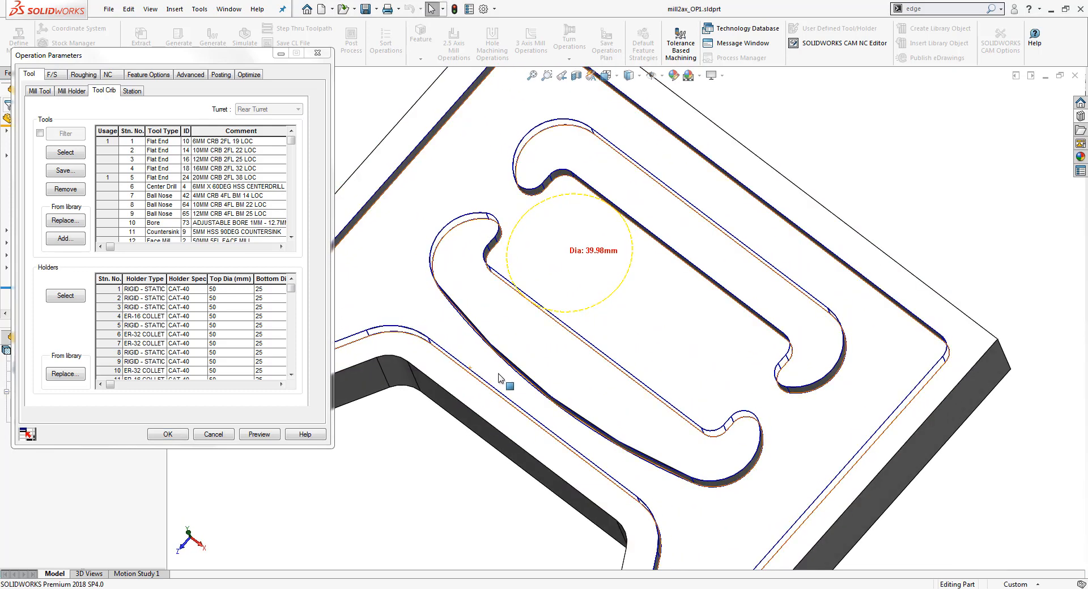
mouse_move(543, 422)
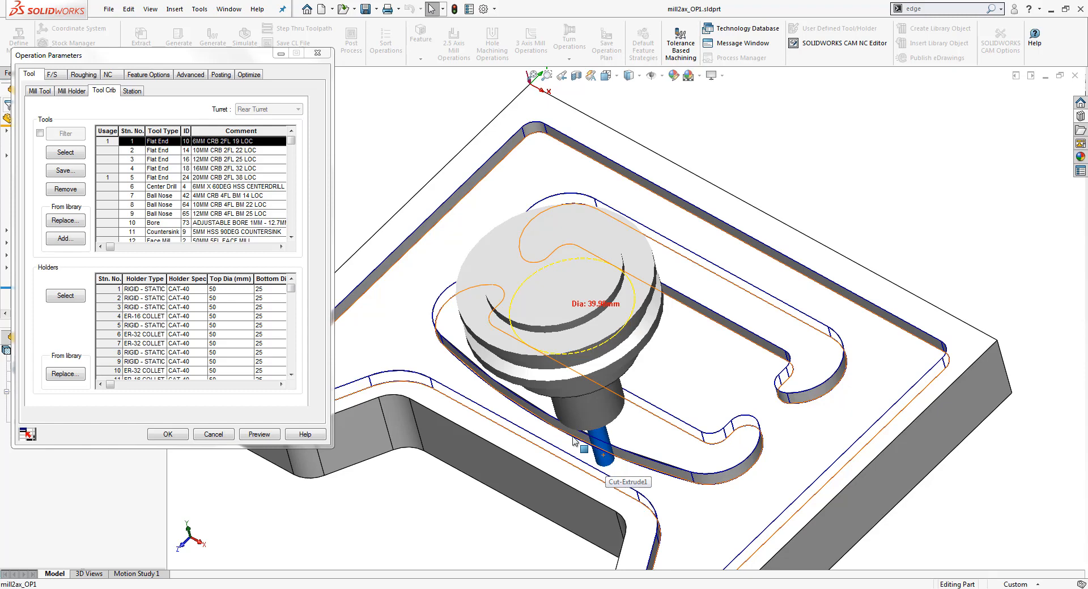
left_click(68, 91)
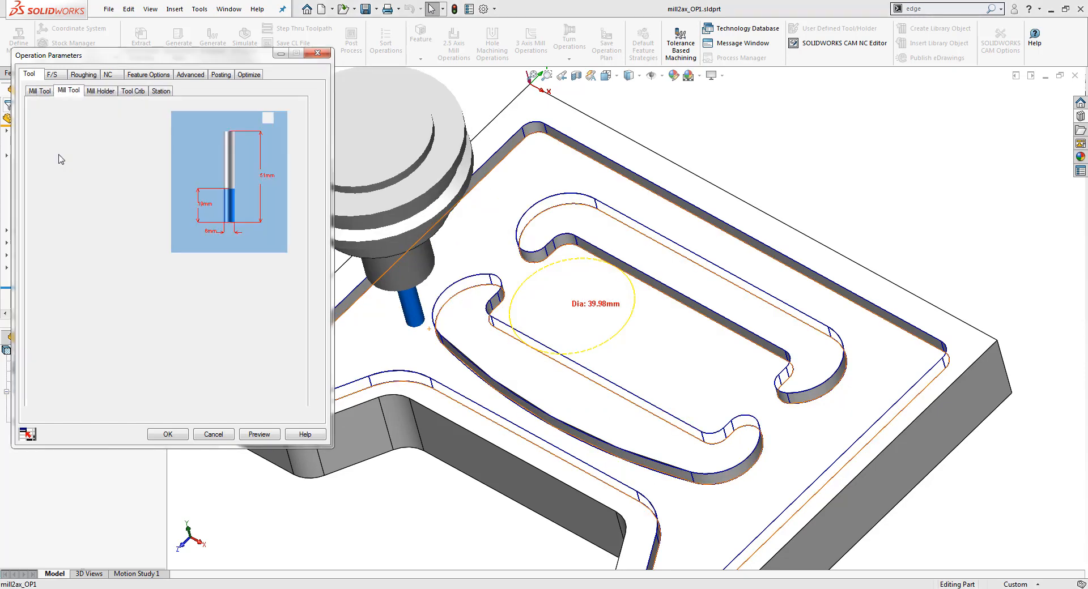
left_click(39, 91)
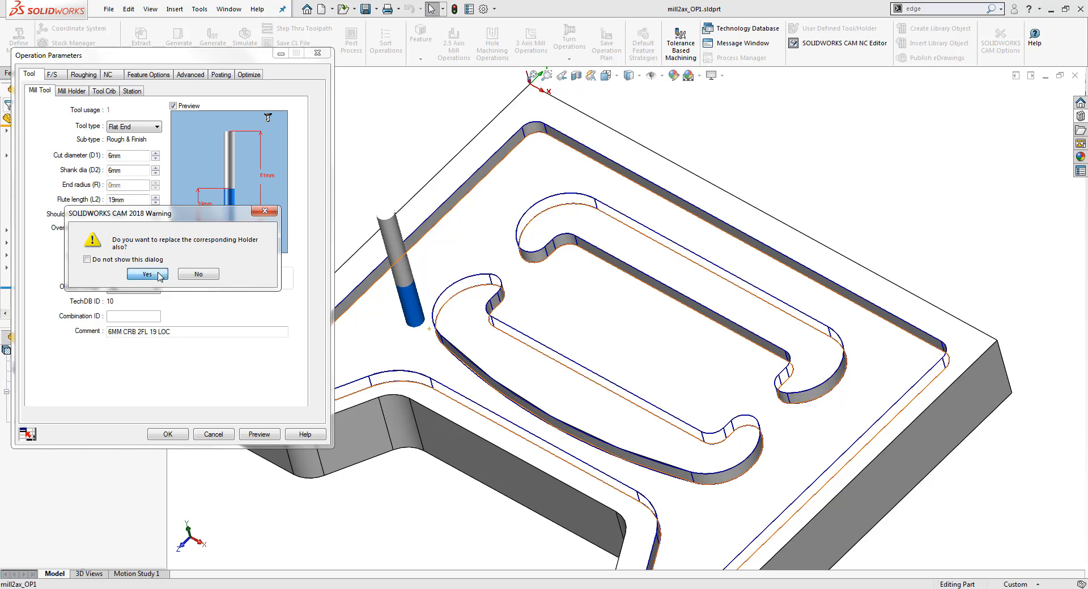
left_click(146, 273)
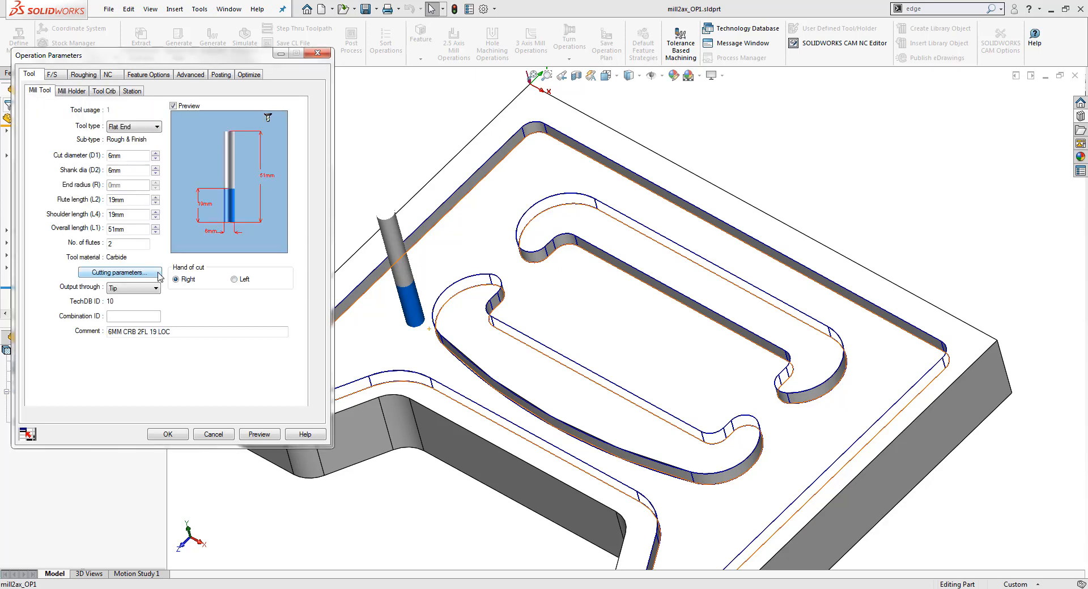
mouse_move(170, 268)
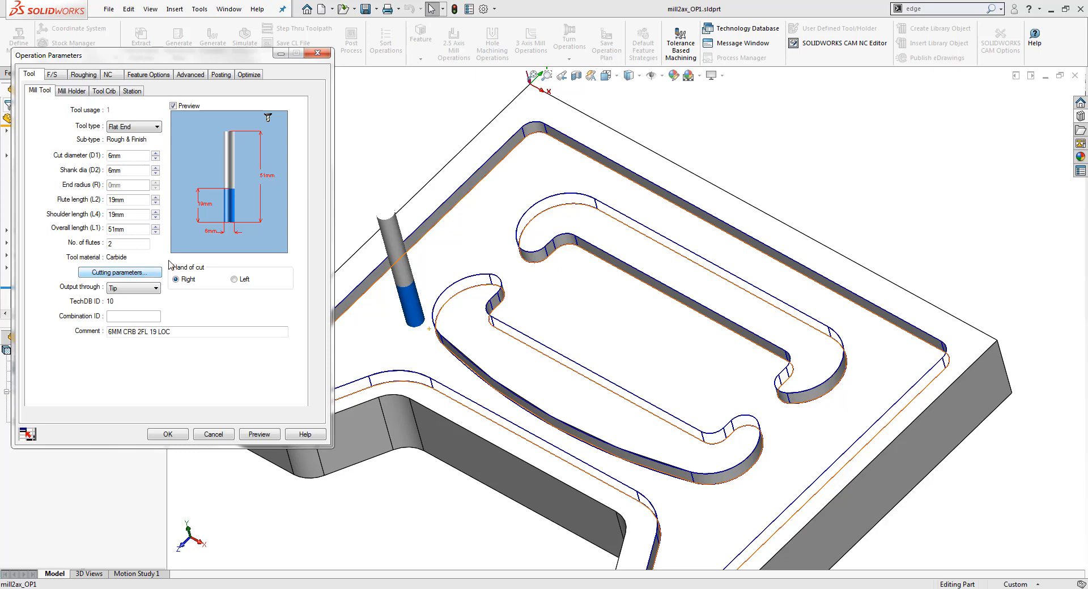
mouse_move(174, 201)
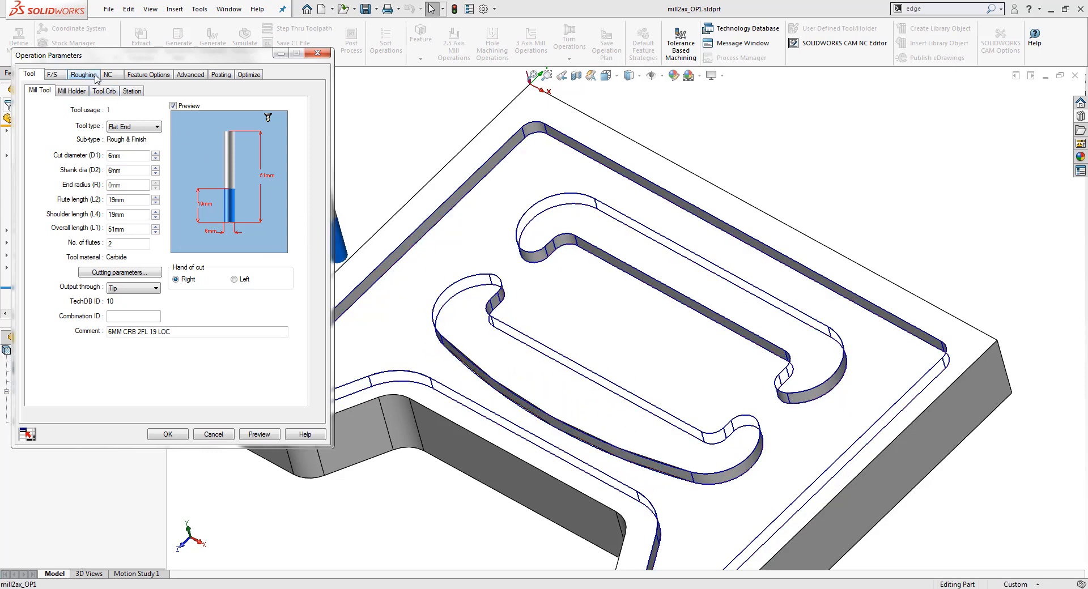
- Show the Roughing parameters with the Pocket Out pattern and rest machining settings
left_click(83, 74)
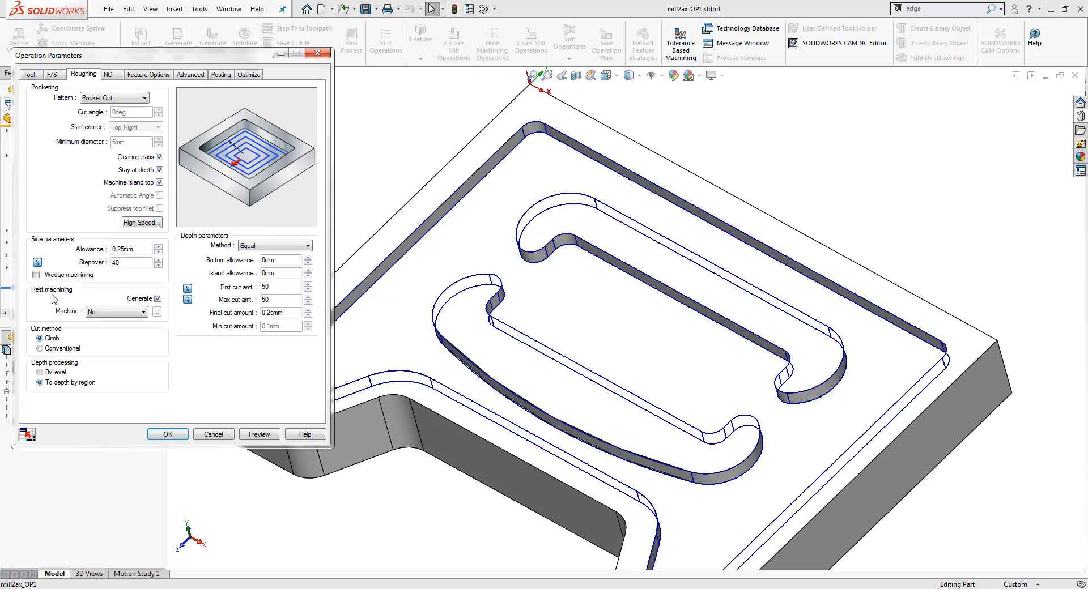
mouse_move(55, 299)
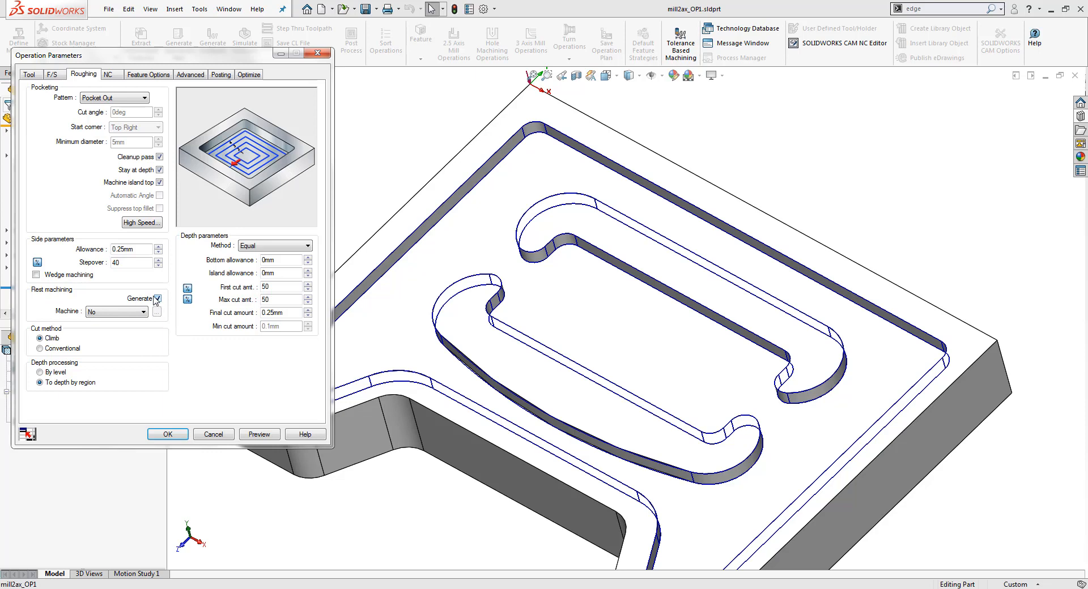
mouse_move(166, 305)
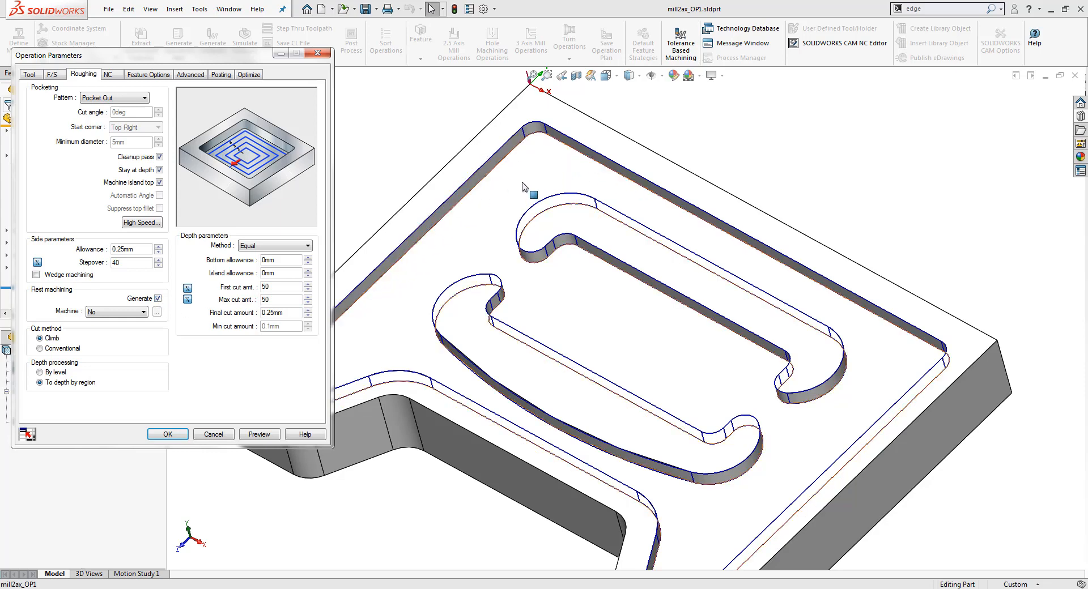
mouse_move(534, 159)
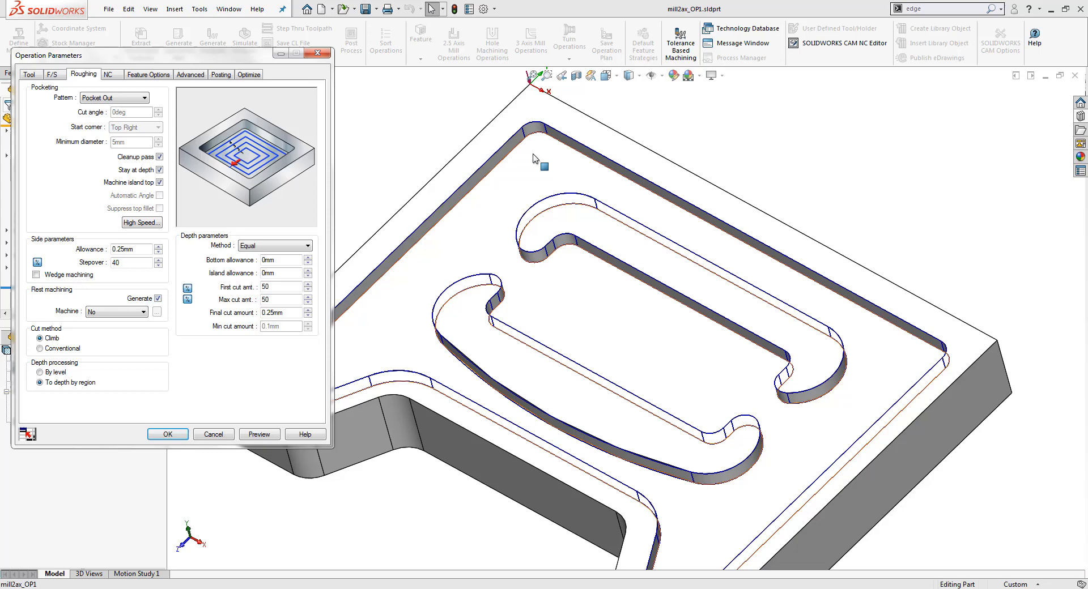
mouse_move(534, 154)
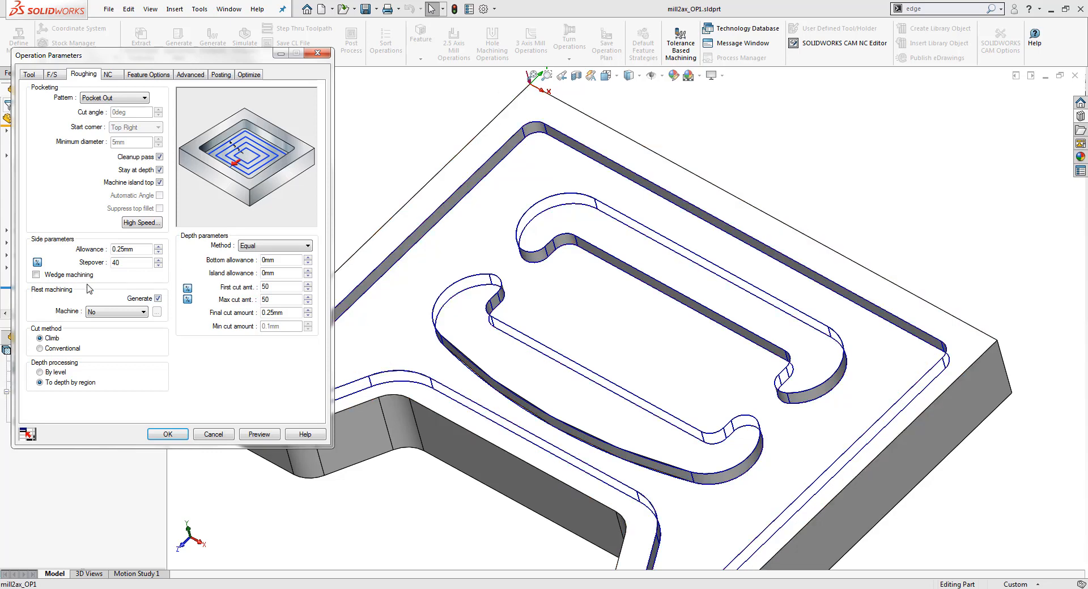
- Set rest machining to machine leftover material From WIP
left_click(143, 310)
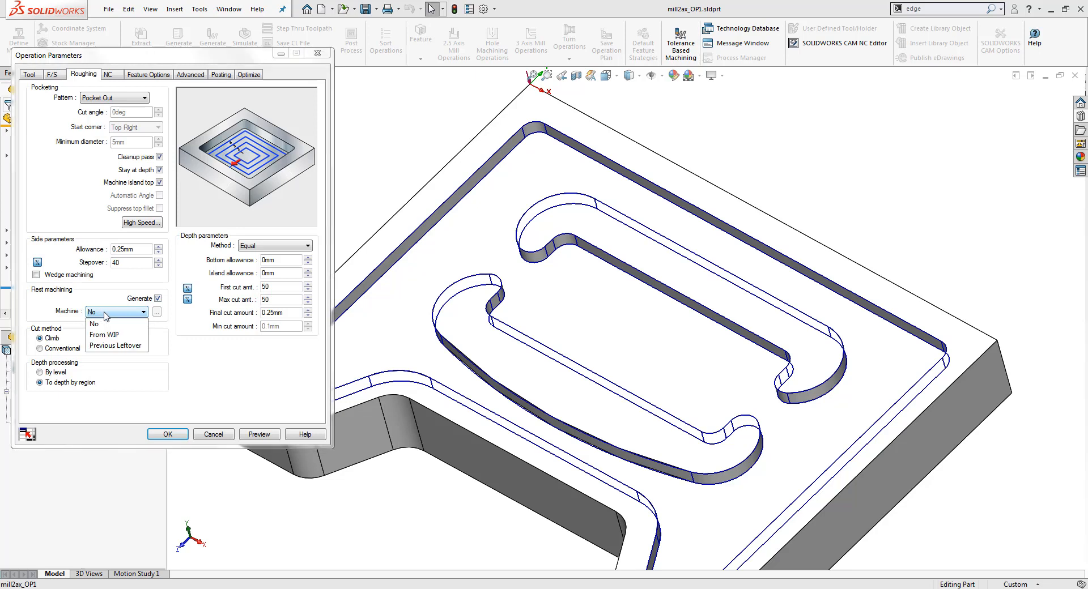
mouse_move(117, 336)
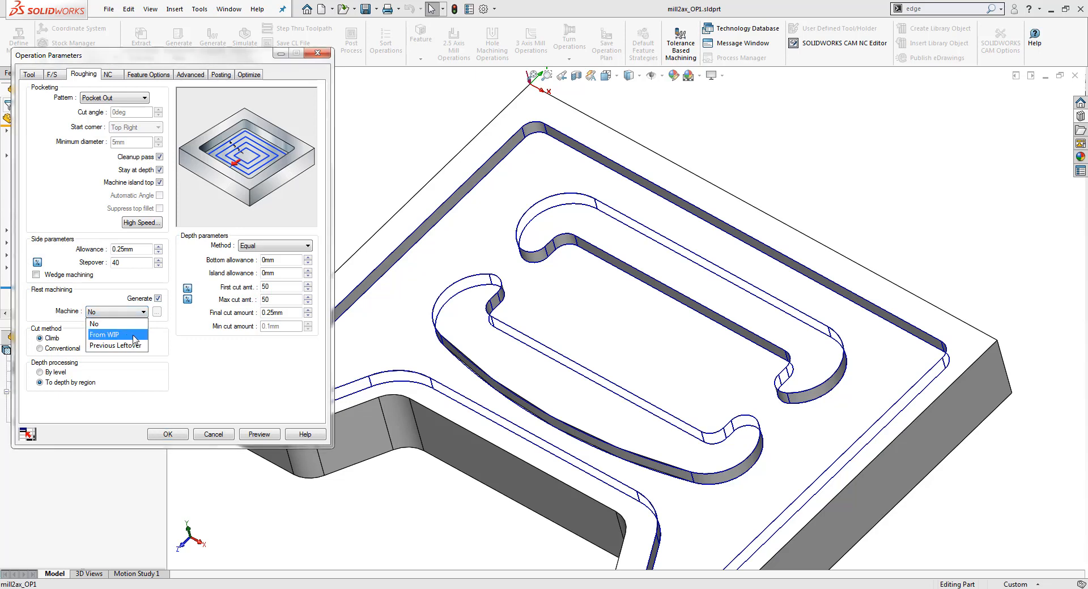
mouse_move(116, 346)
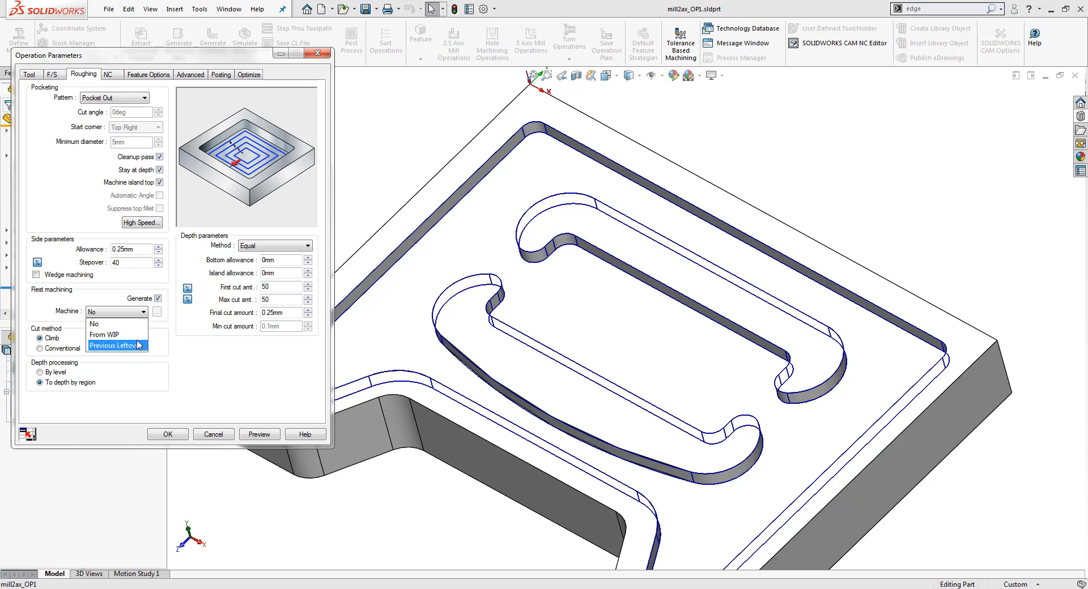
mouse_move(138, 348)
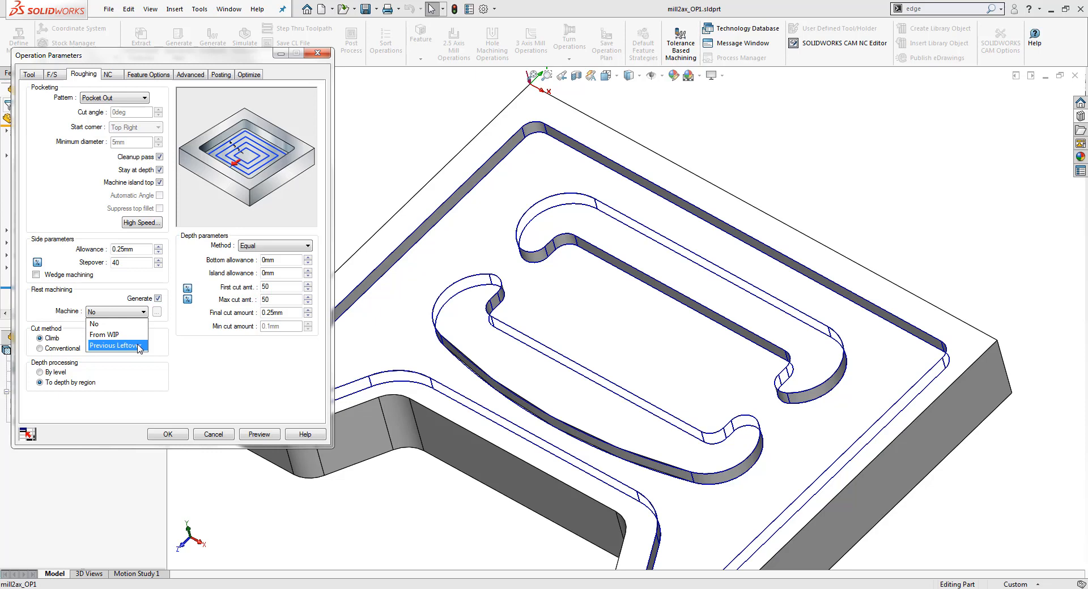
mouse_move(115, 335)
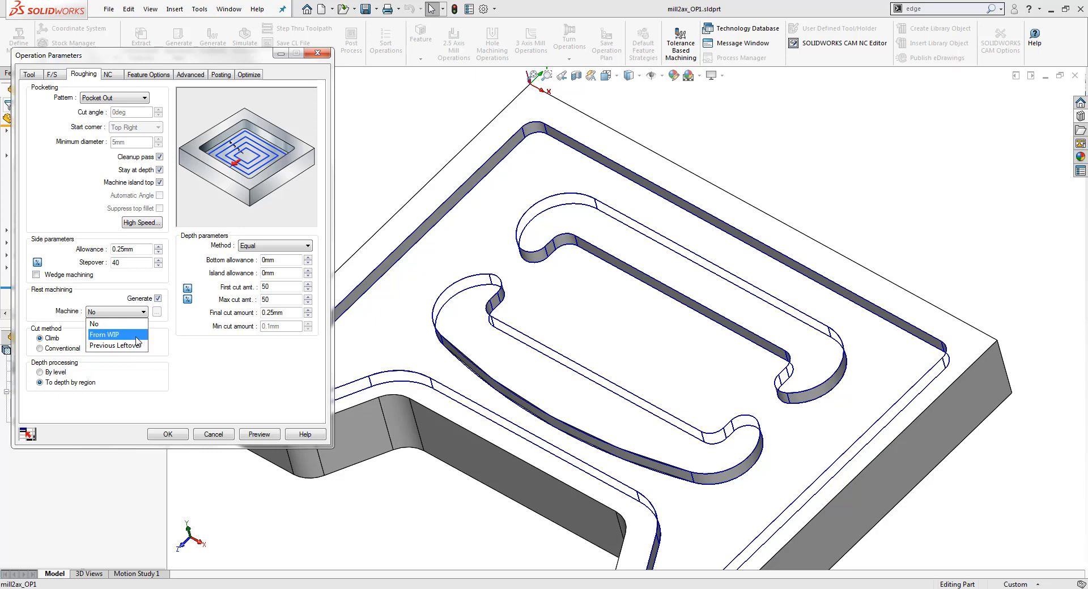
left_click(104, 335)
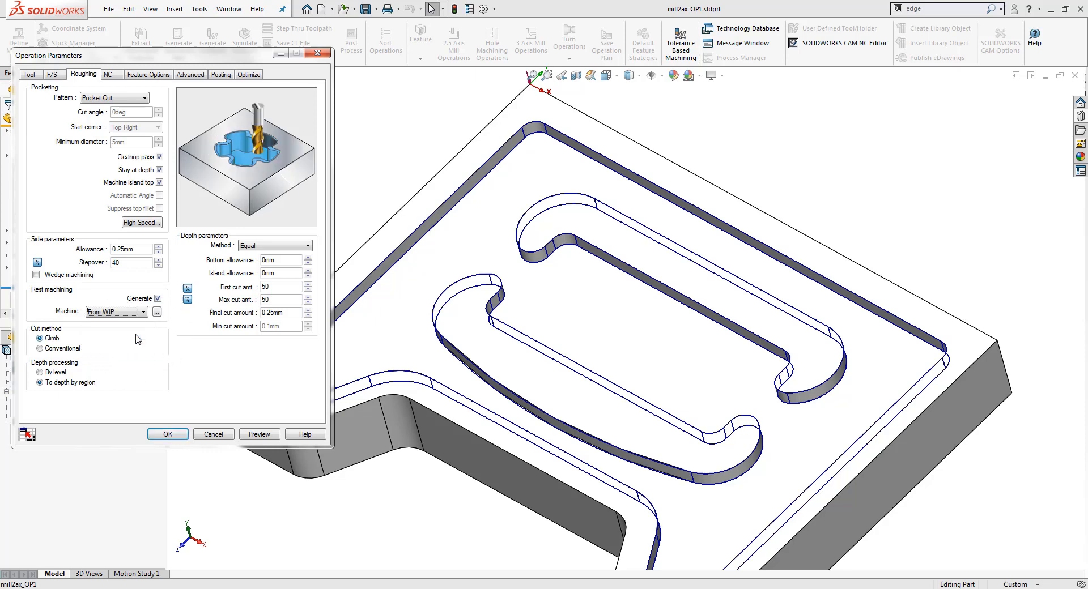
mouse_move(126, 333)
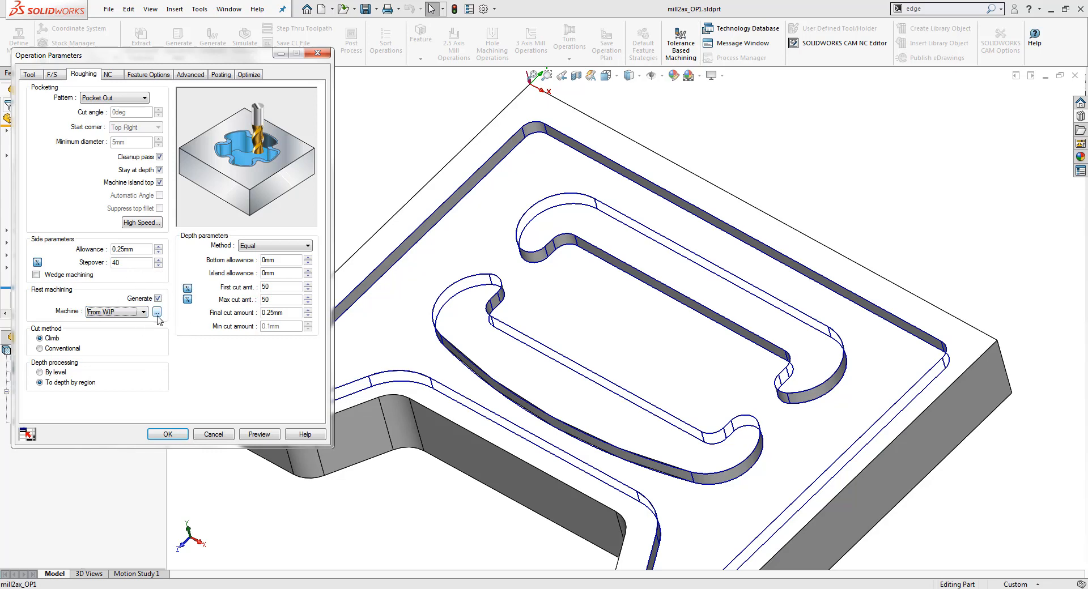
- Compute the WIP stock from Rough Mill1 in the current setup at Fine quality and confirm
left_click(159, 312)
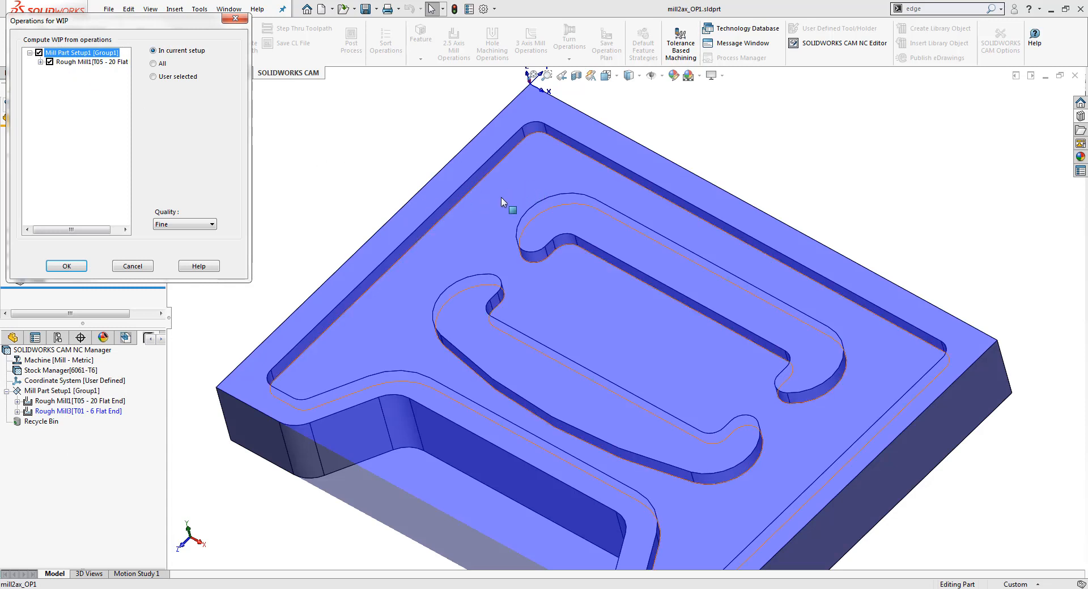
mouse_move(399, 314)
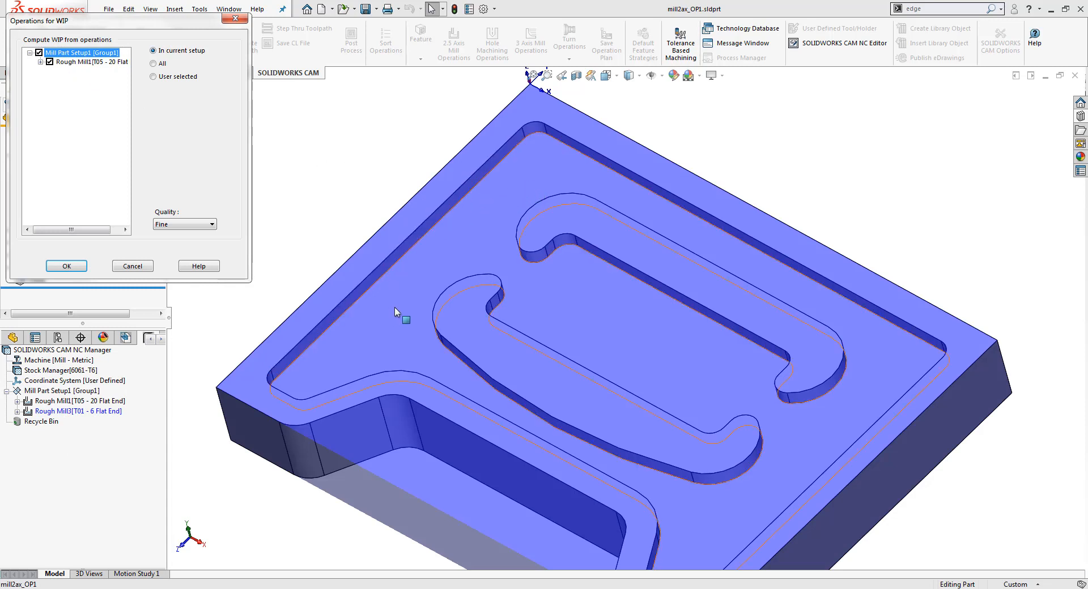
mouse_move(360, 271)
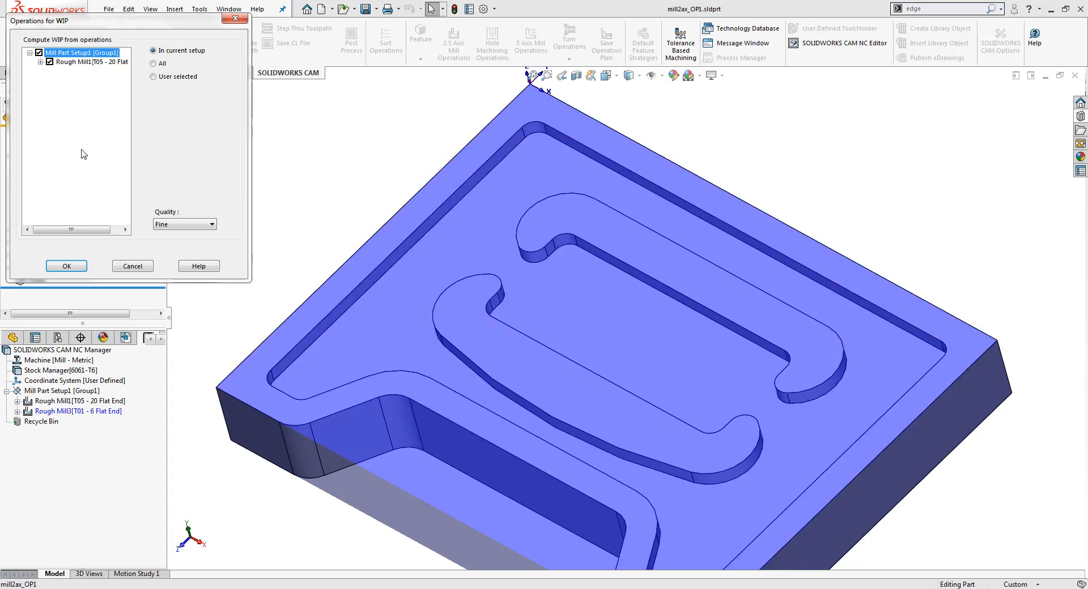
mouse_move(88, 146)
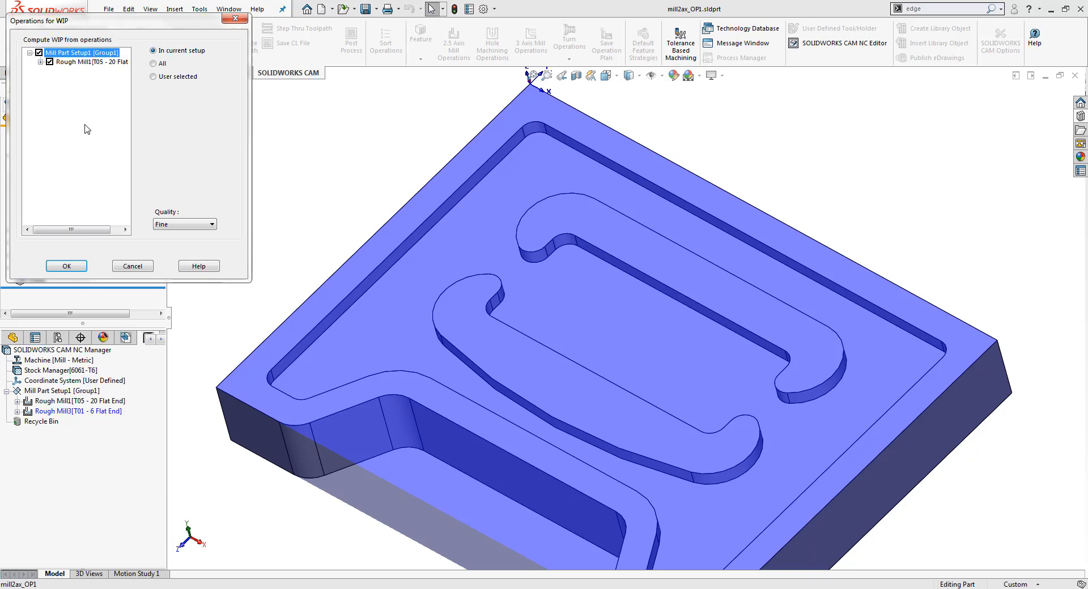
left_click(216, 223)
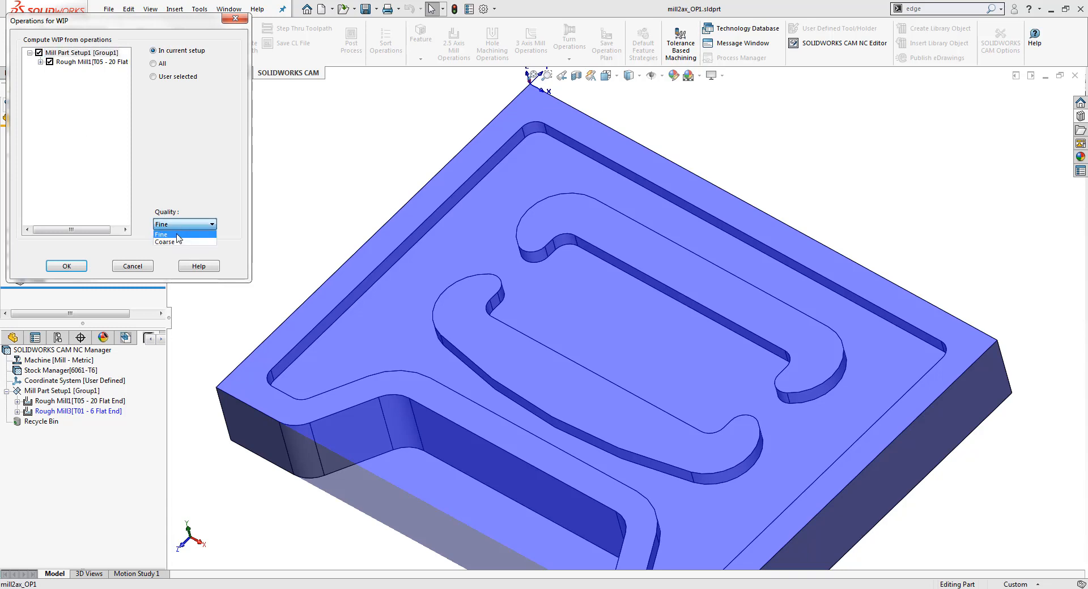
mouse_move(183, 241)
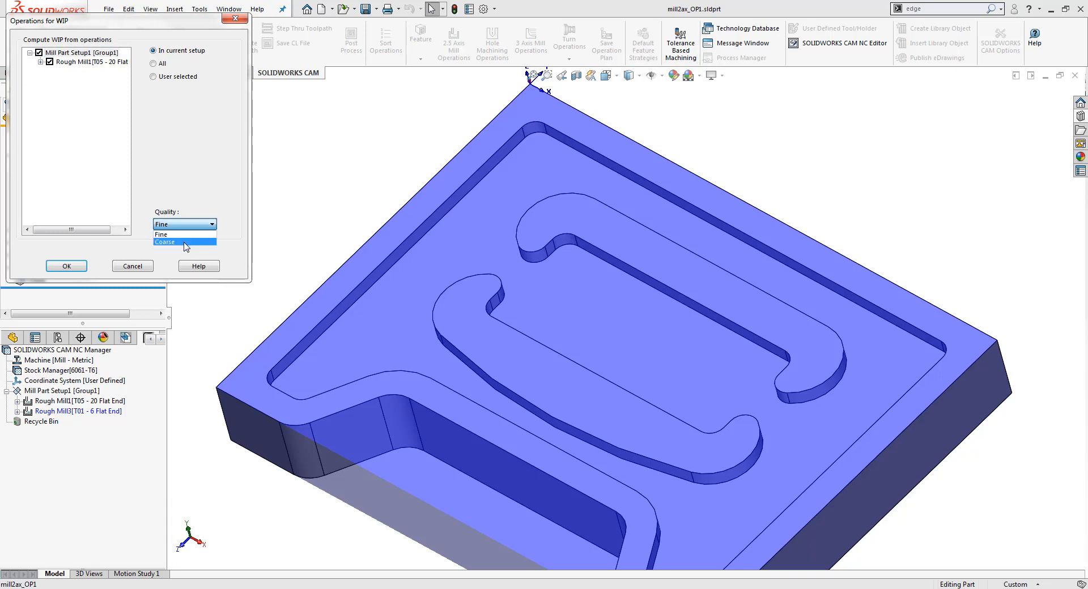
left_click(185, 224)
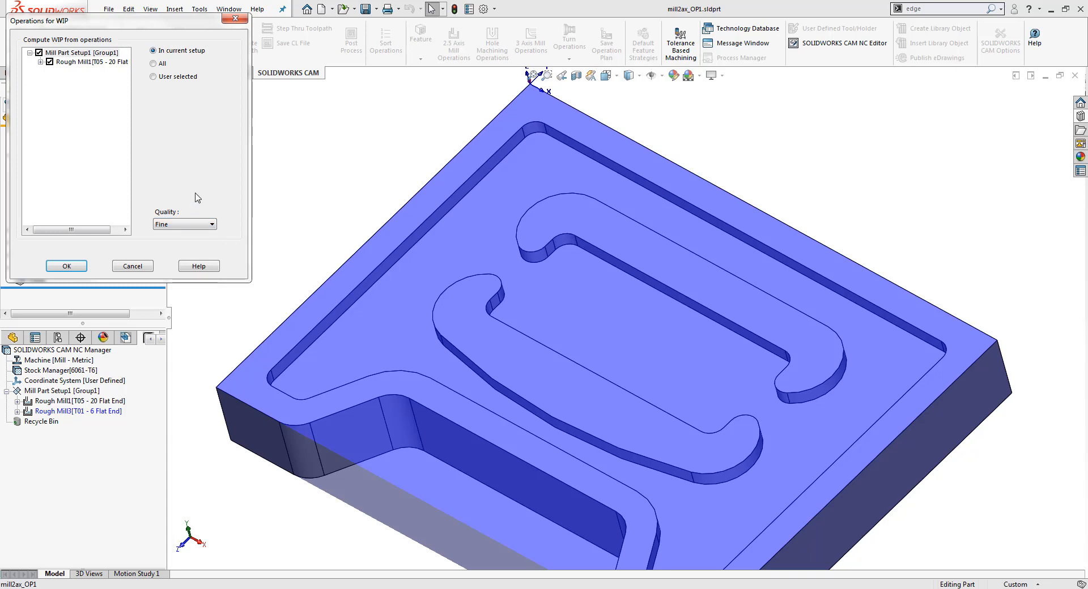
mouse_move(194, 186)
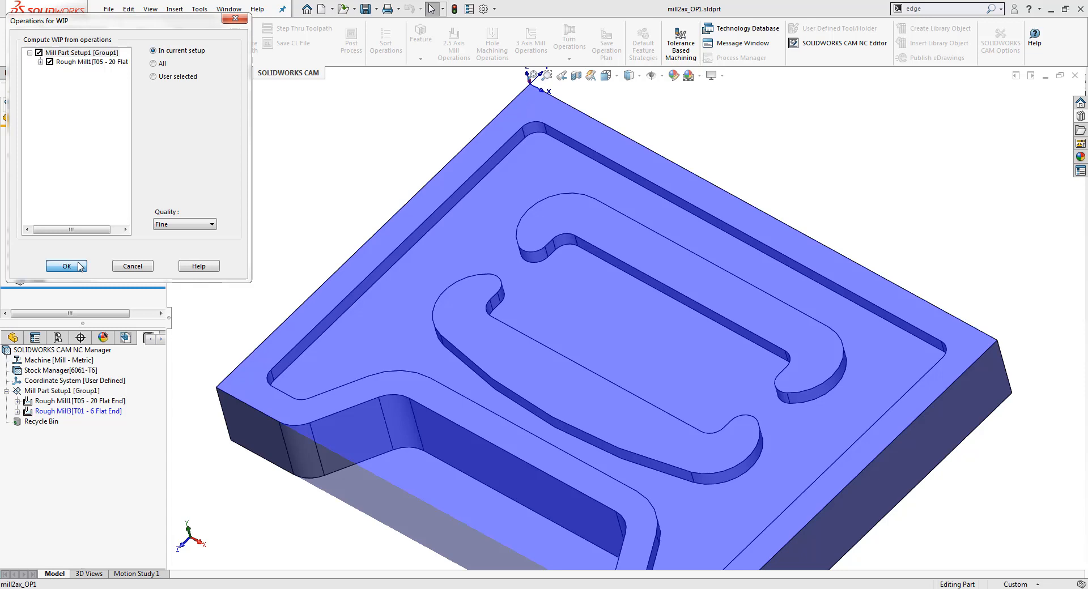
left_click(66, 266)
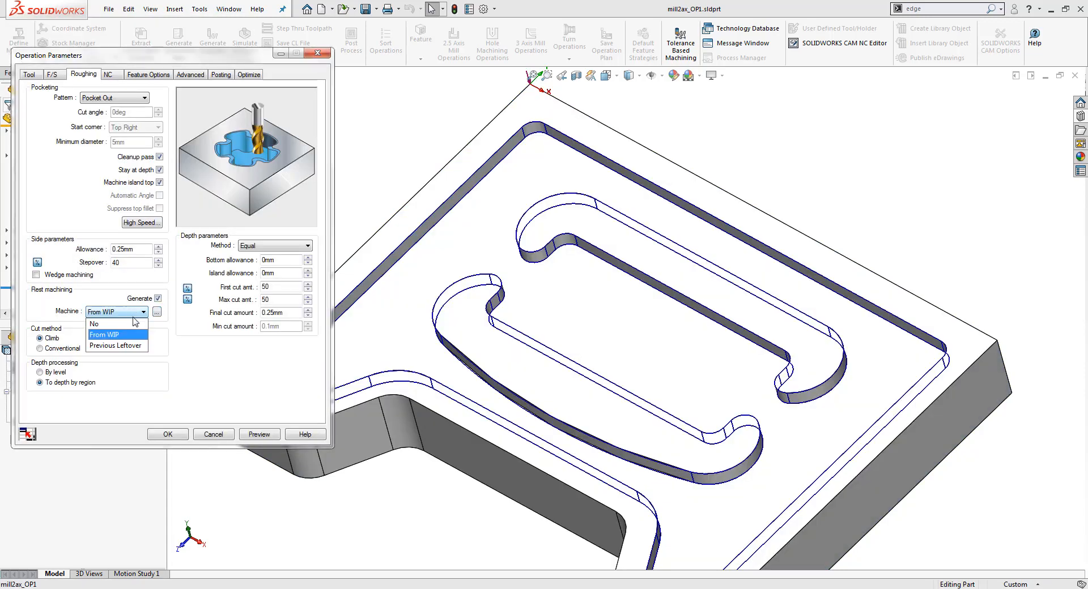
mouse_move(115, 346)
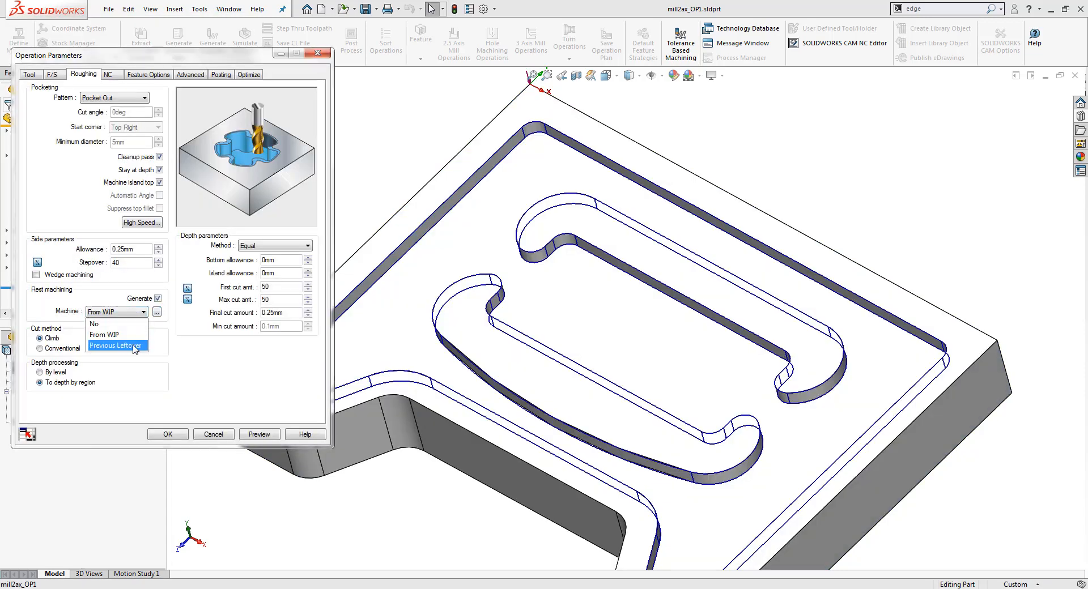
- Switch rest machining to Previous Leftover, then reopen the Machine choices
left_click(115, 346)
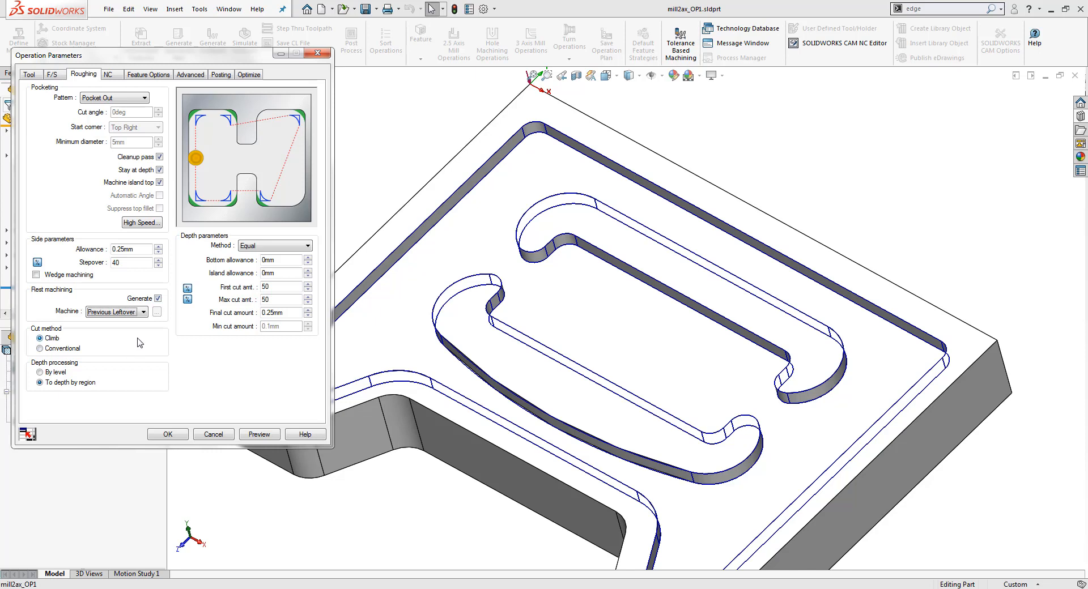
mouse_move(147, 295)
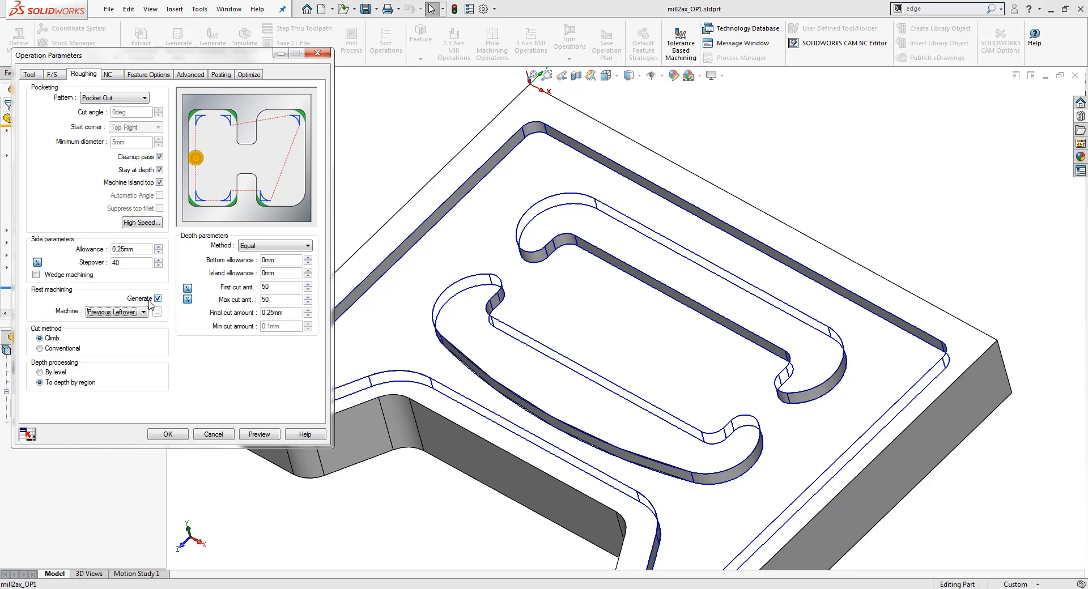
left_click(144, 312)
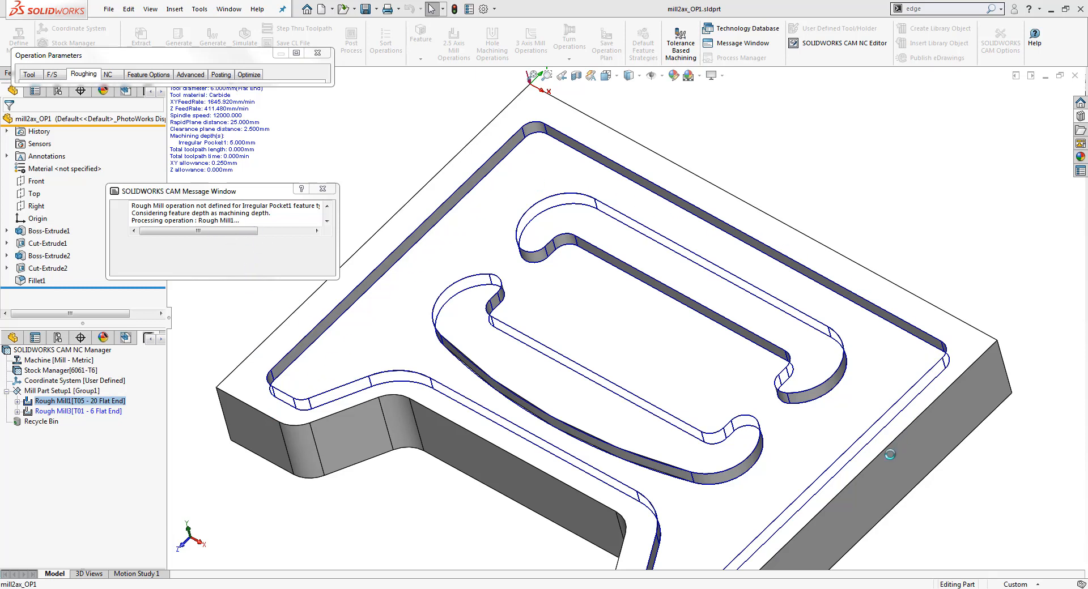
mouse_move(610, 463)
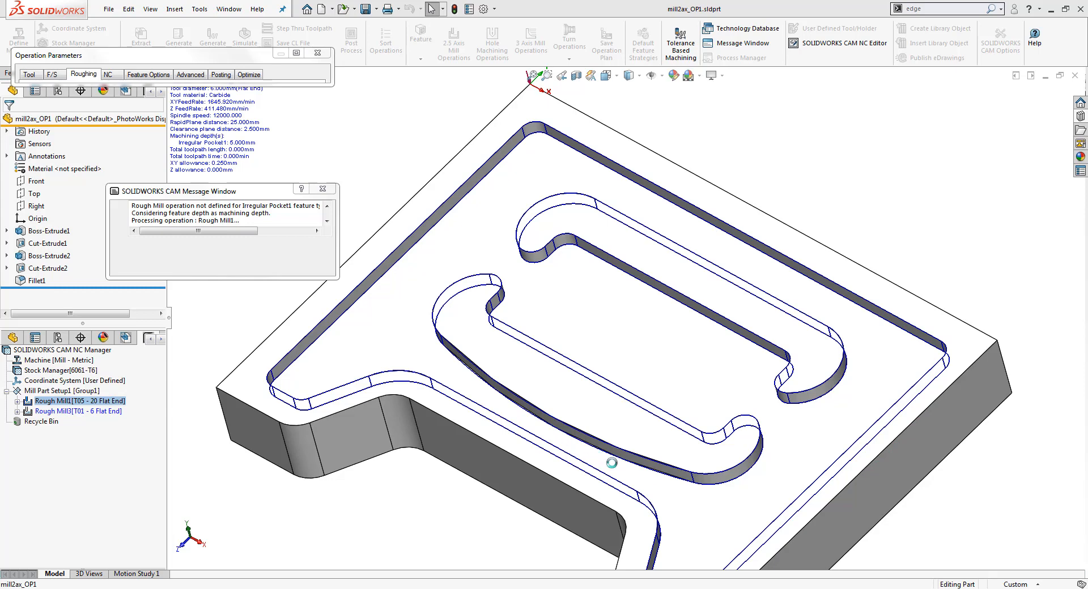
- Preview the 6 mm rest-roughing toolpath around the pocket island and accept the operation settings
left_click(321, 190)
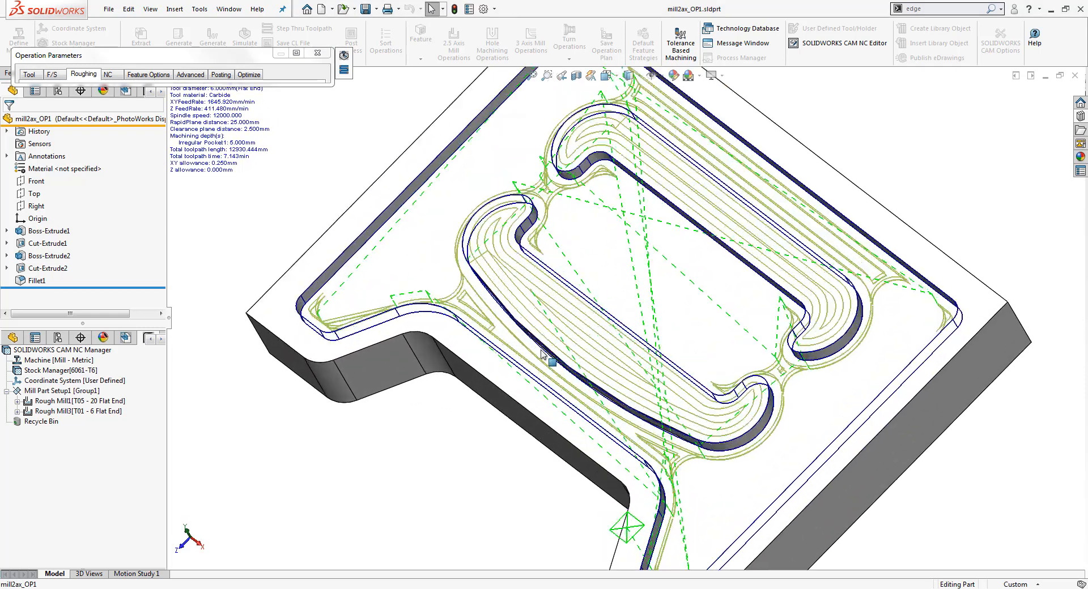
mouse_move(781, 374)
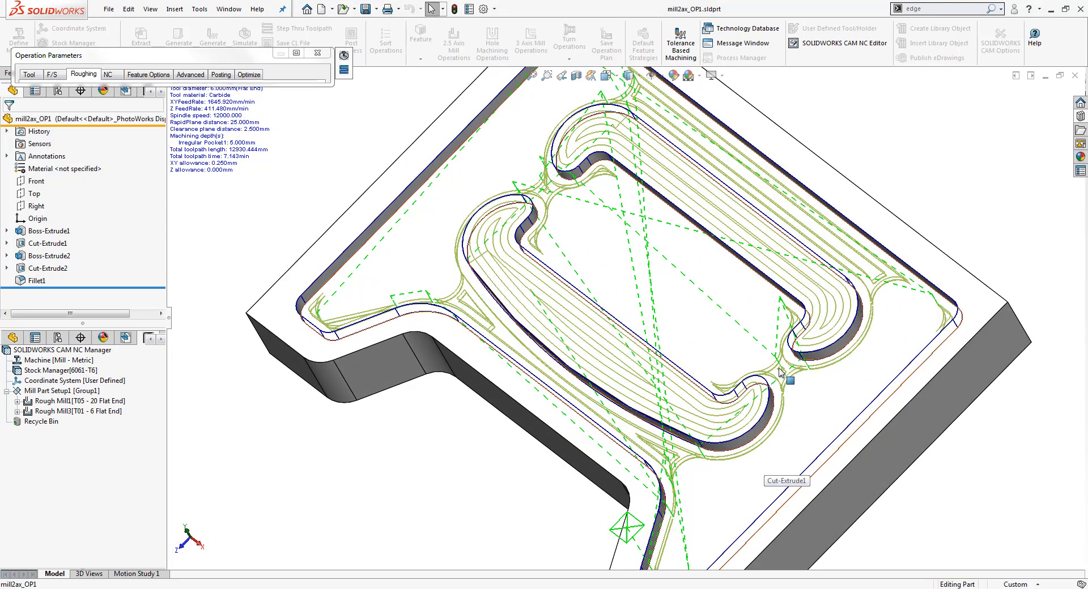
mouse_move(636, 94)
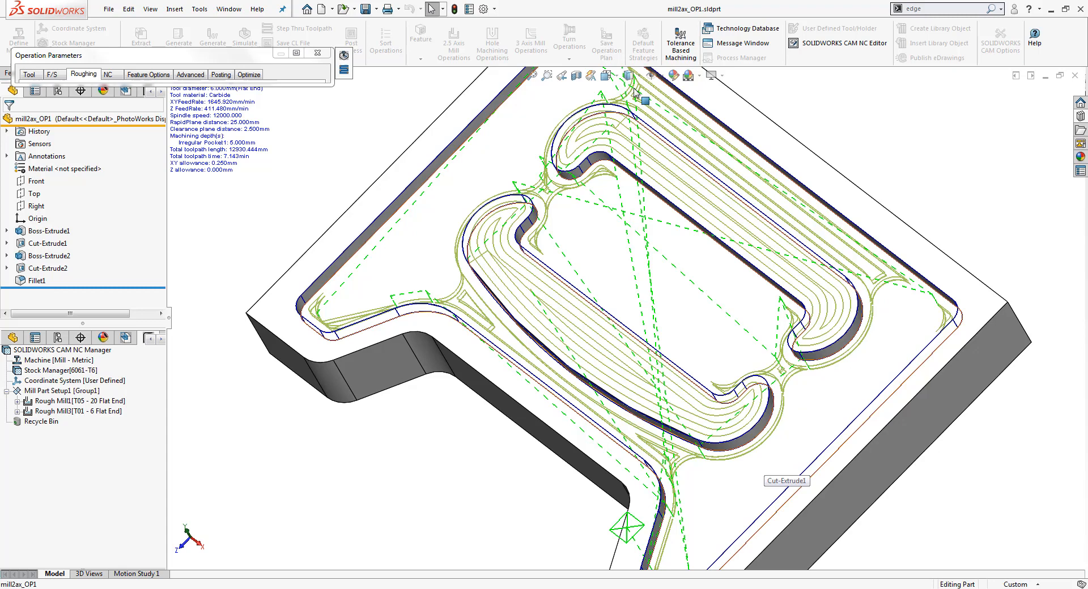
left_click(82, 75)
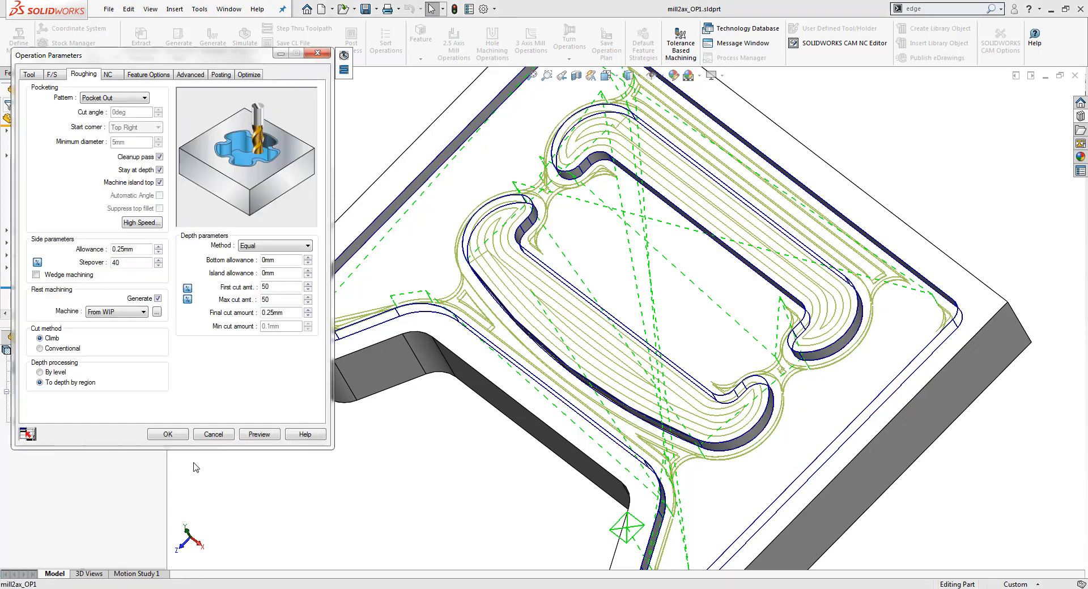
left_click(167, 434)
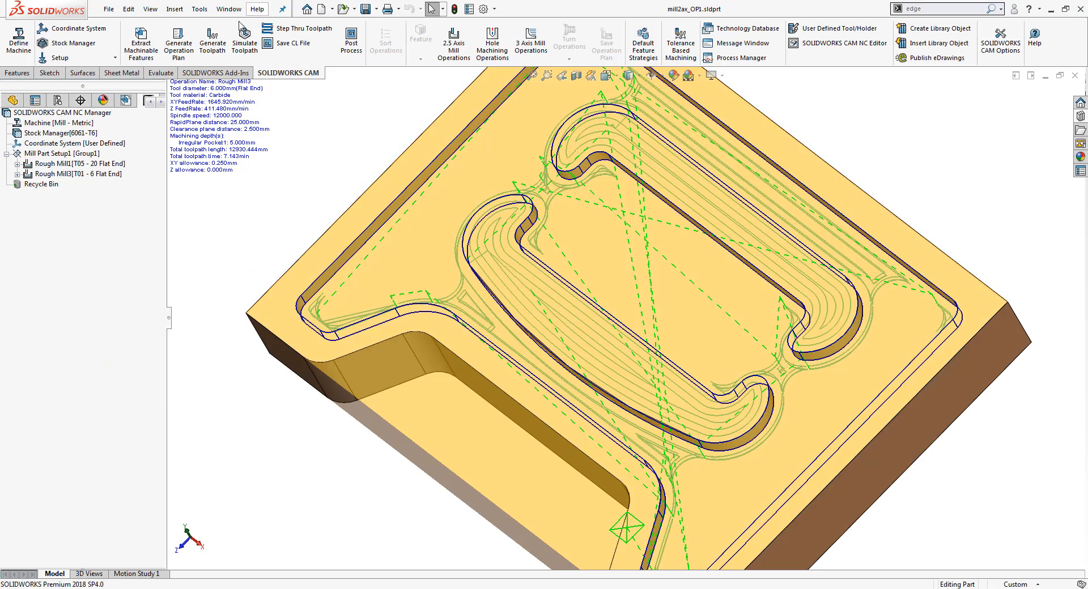
- Run the Rough Mill3 toolpath simulation, watching the 6 mm end mill cut the pocket corners
left_click(245, 41)
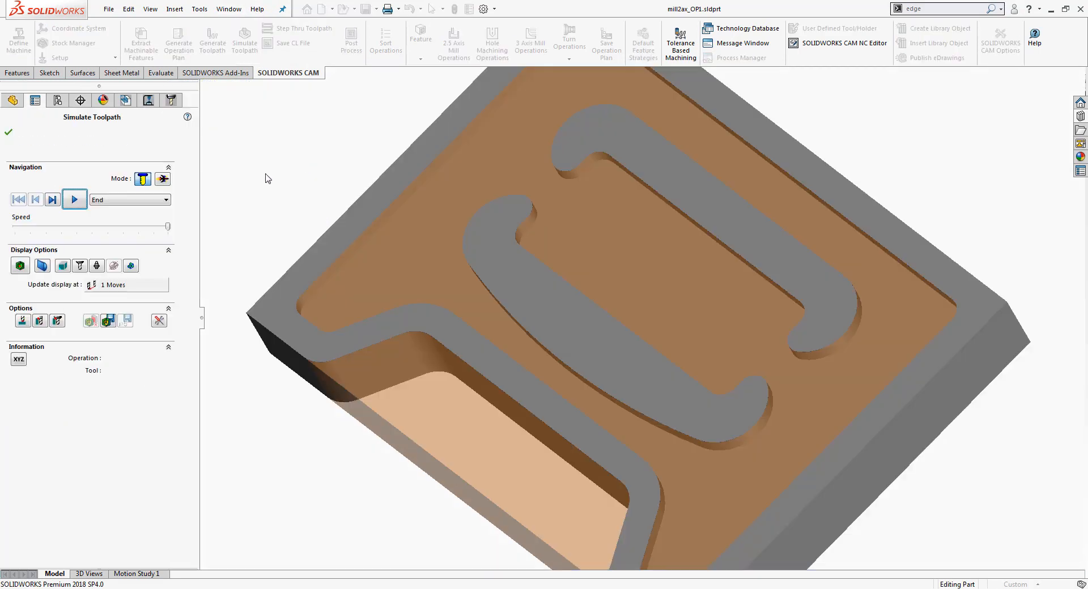
left_click(75, 200)
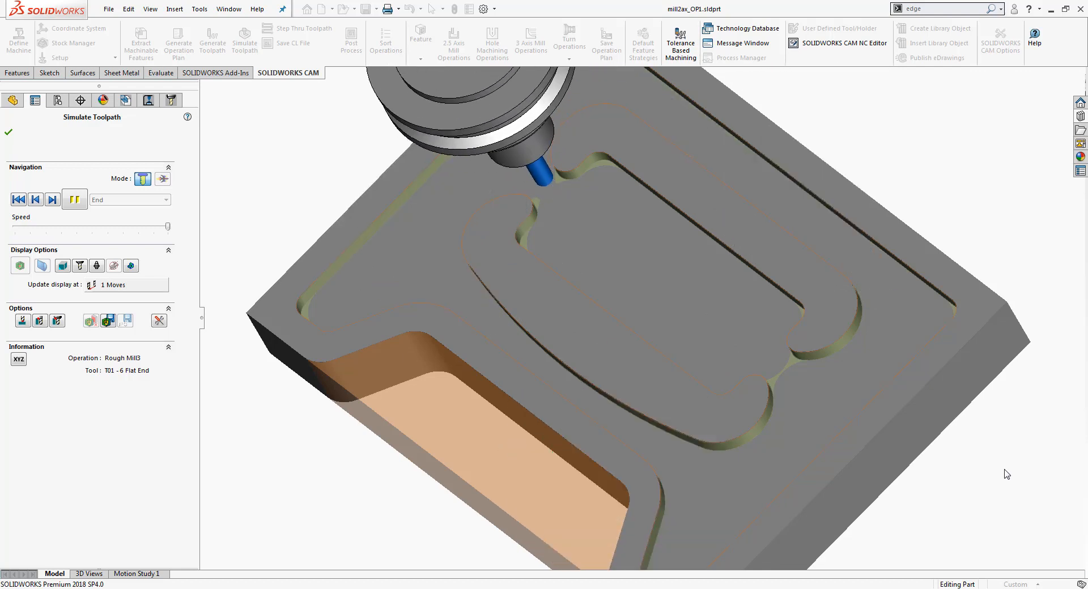
left_click(75, 200)
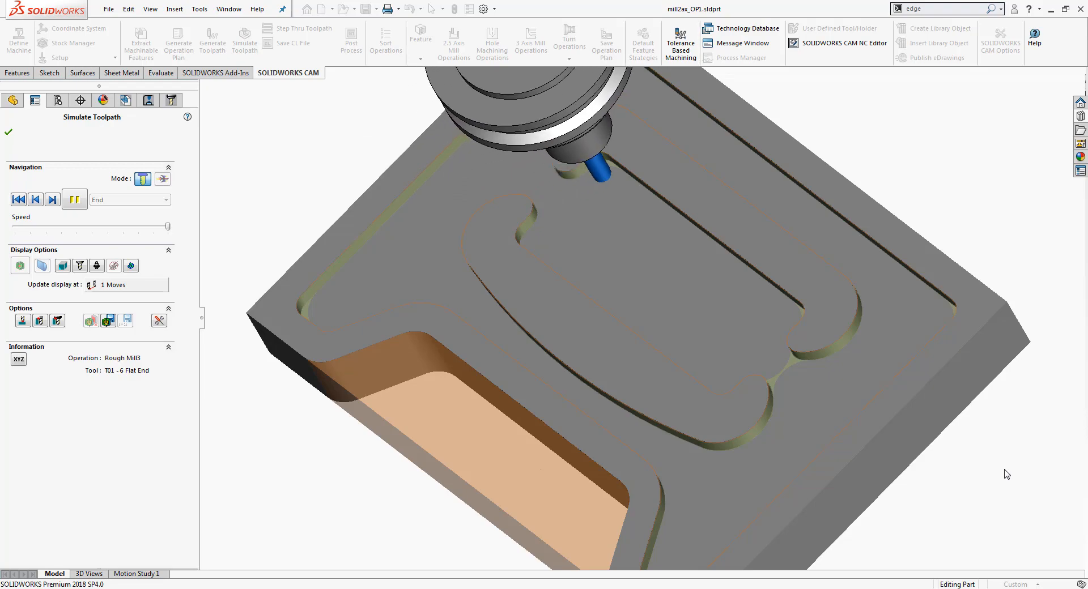